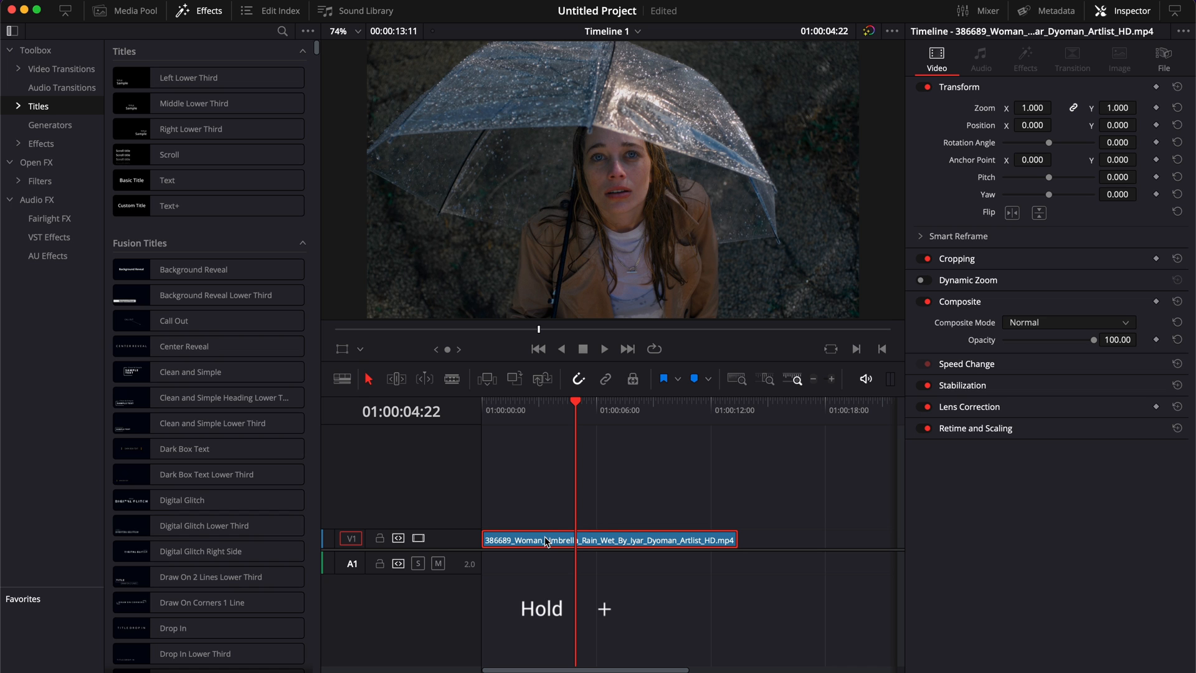
Step: Duplicate the woman-in-rain clip onto track V2 above the original
drag(543, 539, 544, 520)
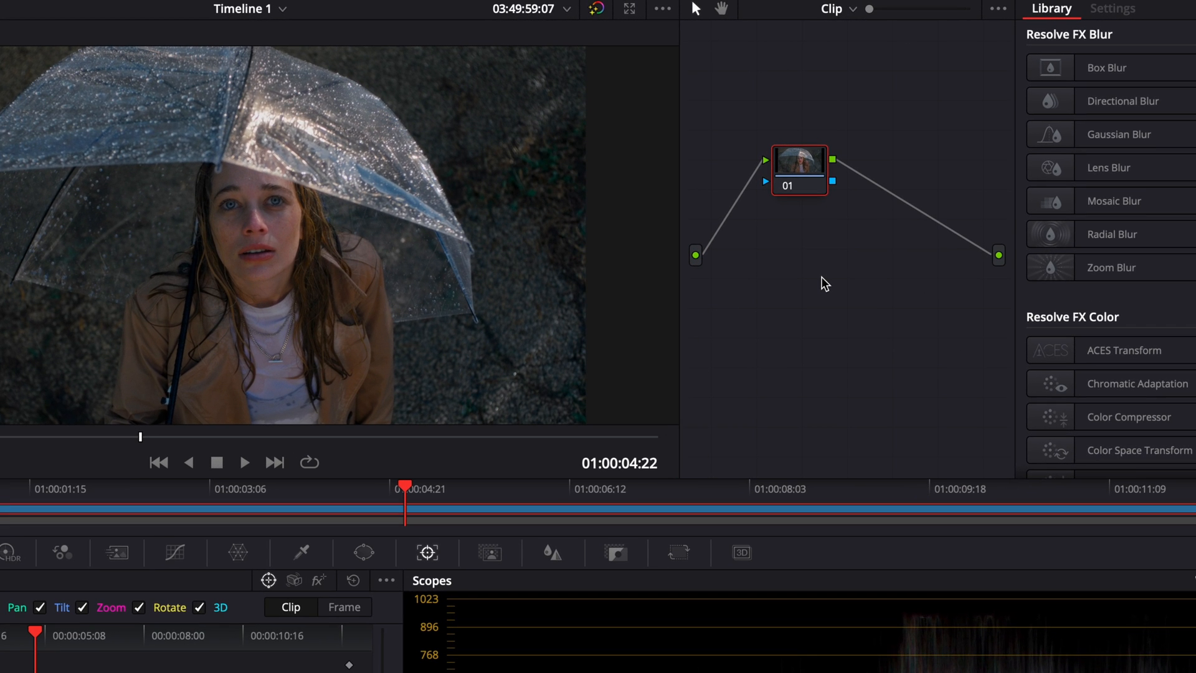
Step: Add an alpha output to the node graph and connect the grading node to it
right_click(825, 284)
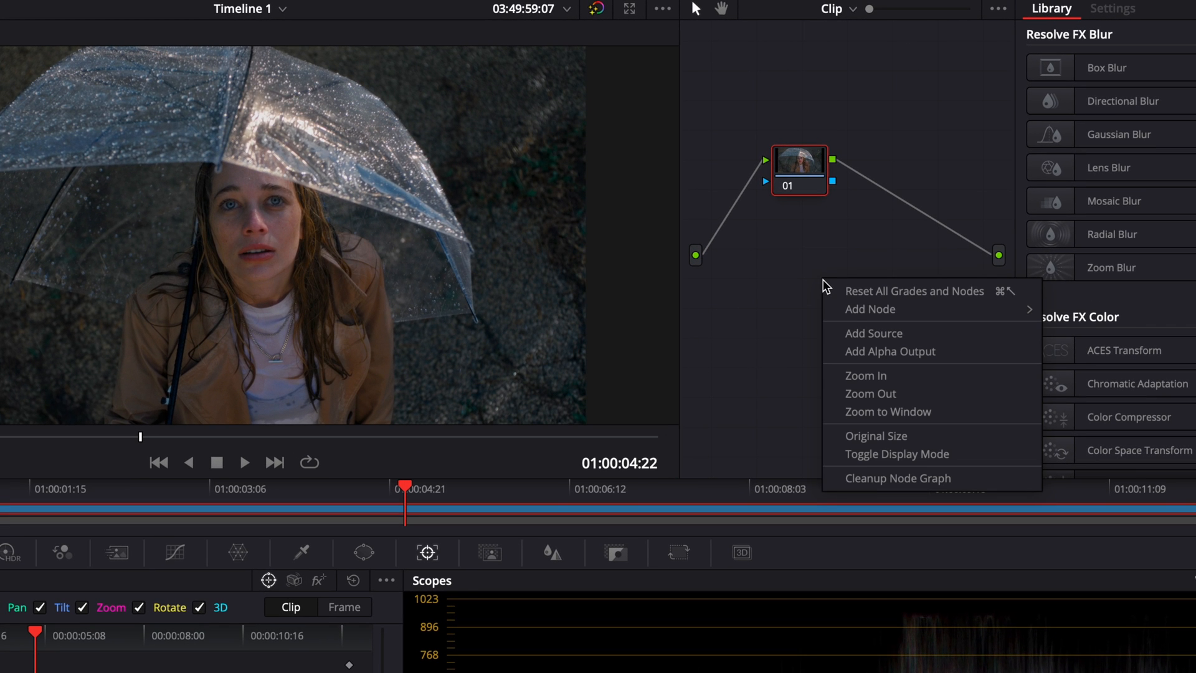
mouse_move(873, 351)
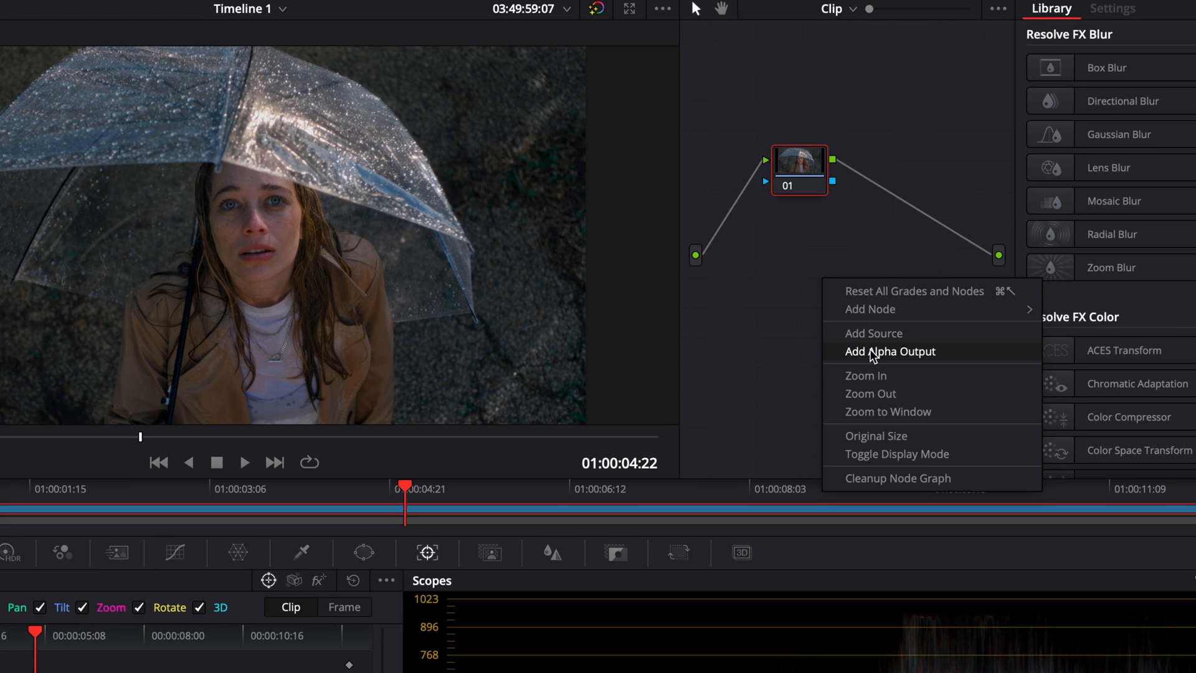
click(889, 351)
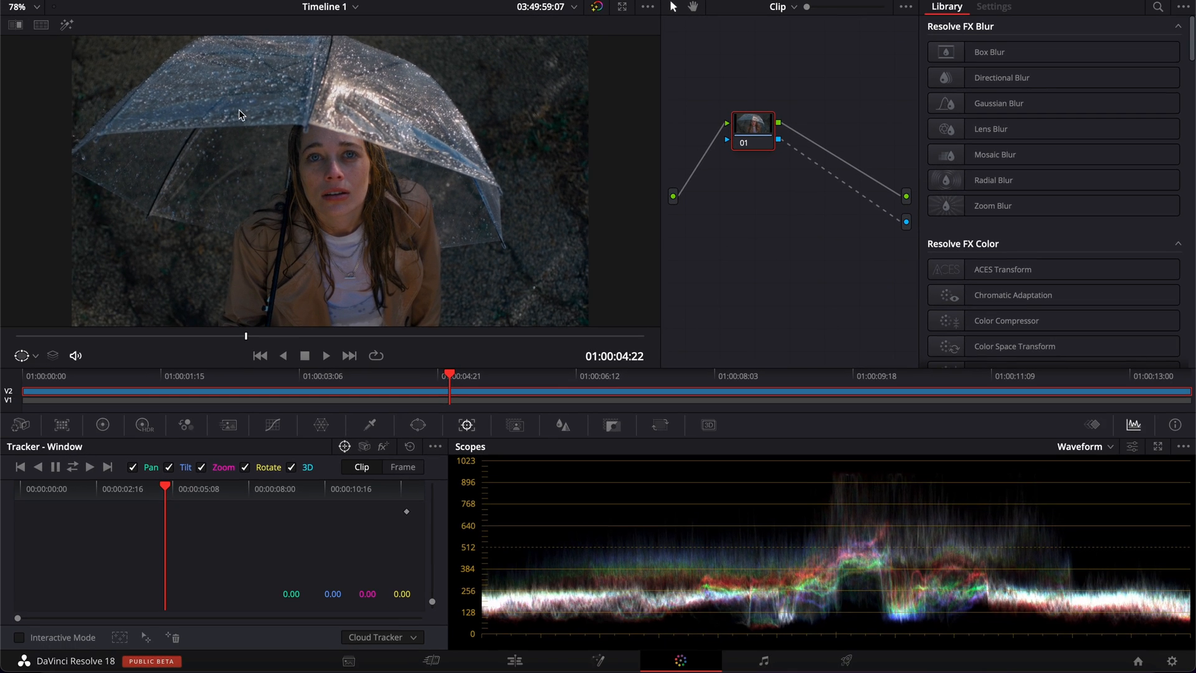
Step: Enlarge the viewer magnification to work on the eyes for the HSL qualification
click(30, 12)
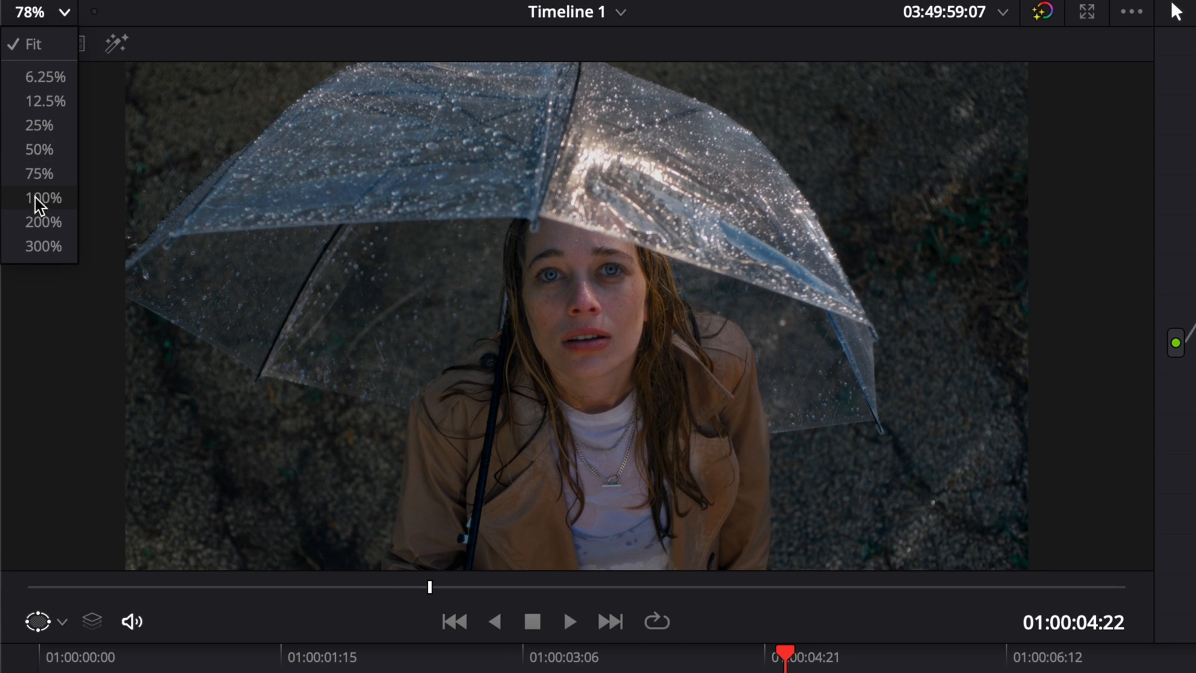
click(43, 221)
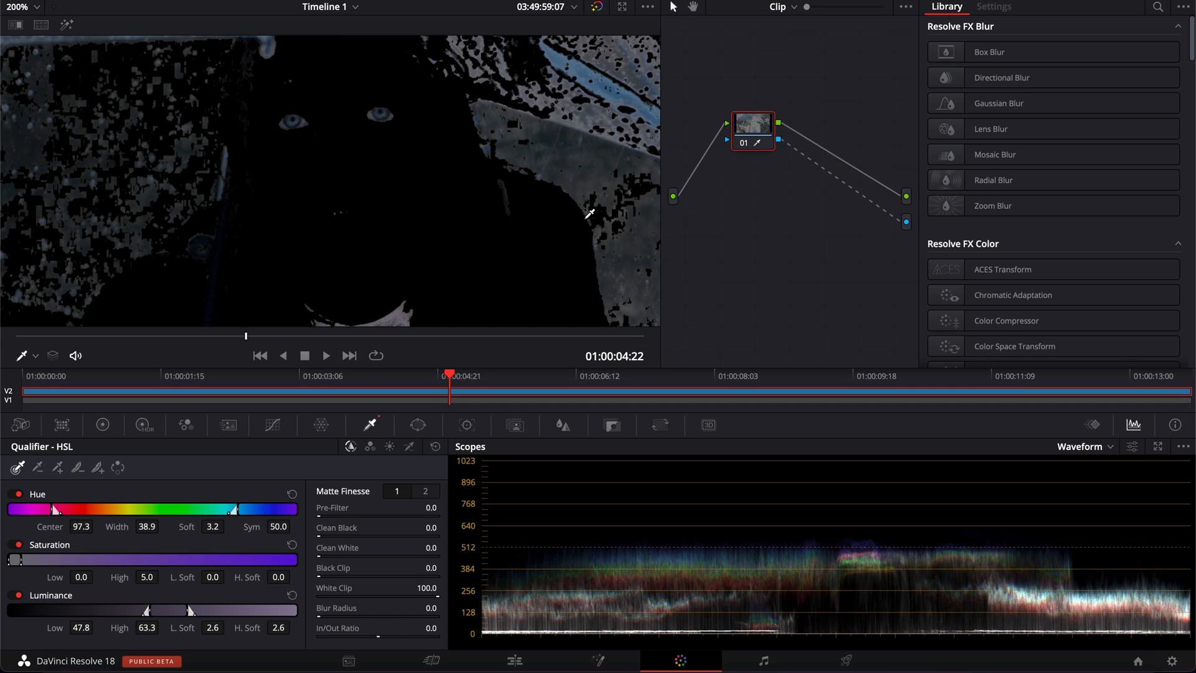
mouse_move(421, 208)
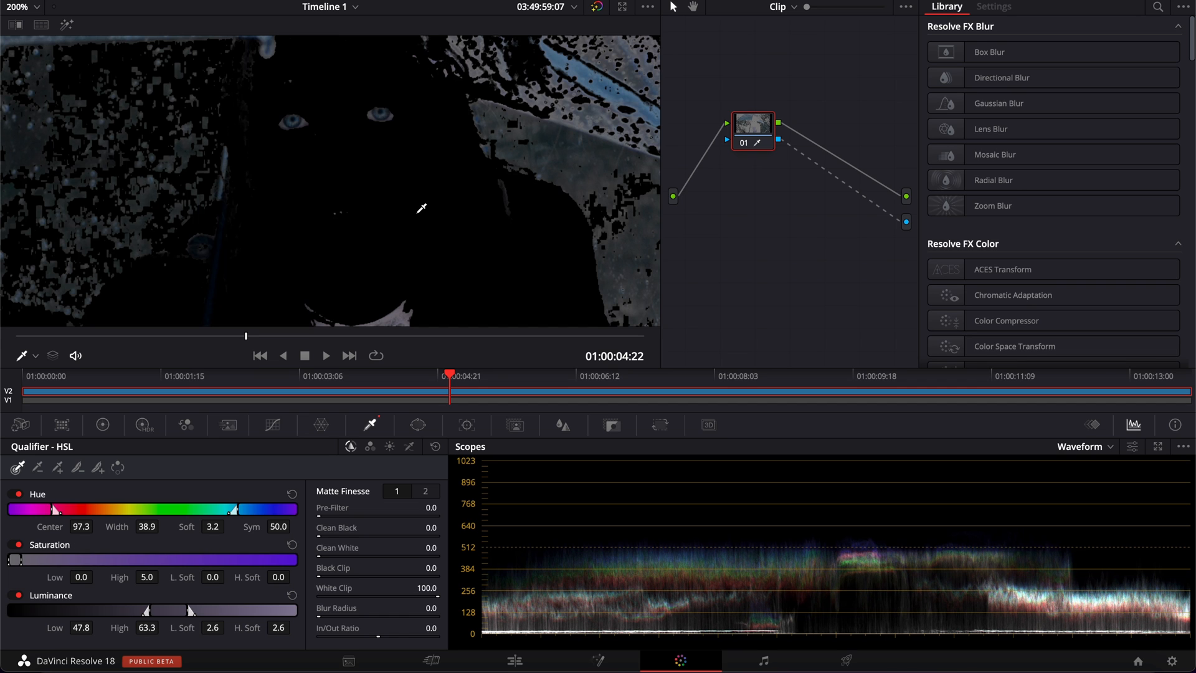
mouse_move(278, 152)
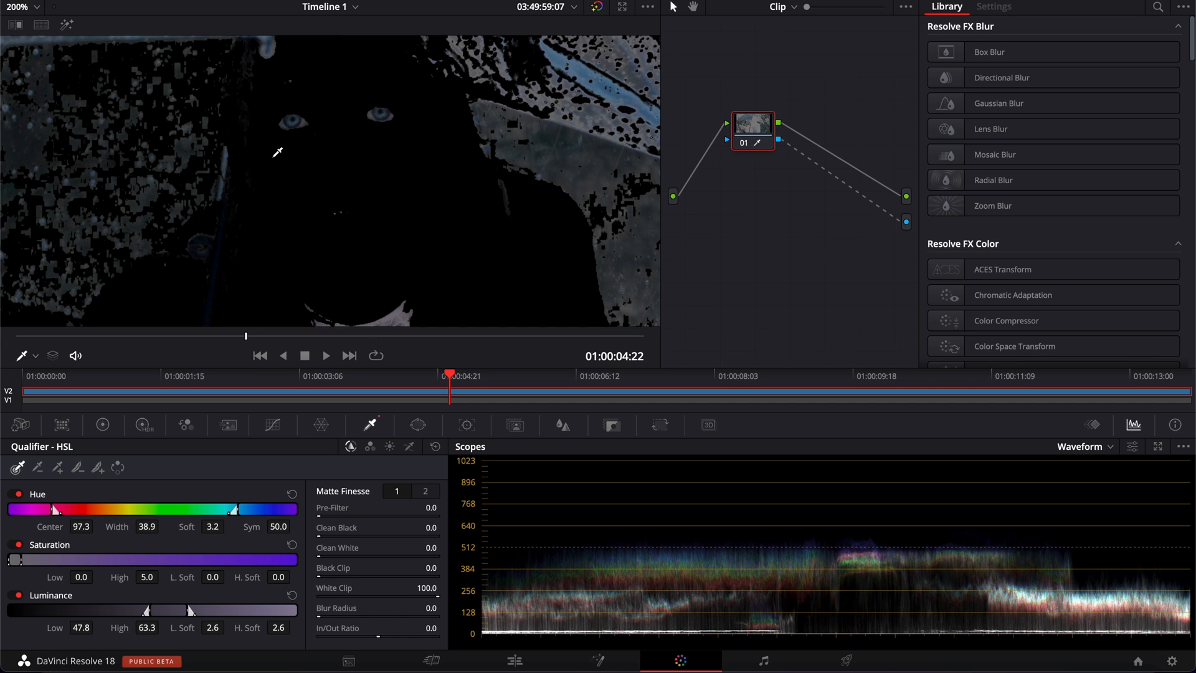
mouse_move(256, 137)
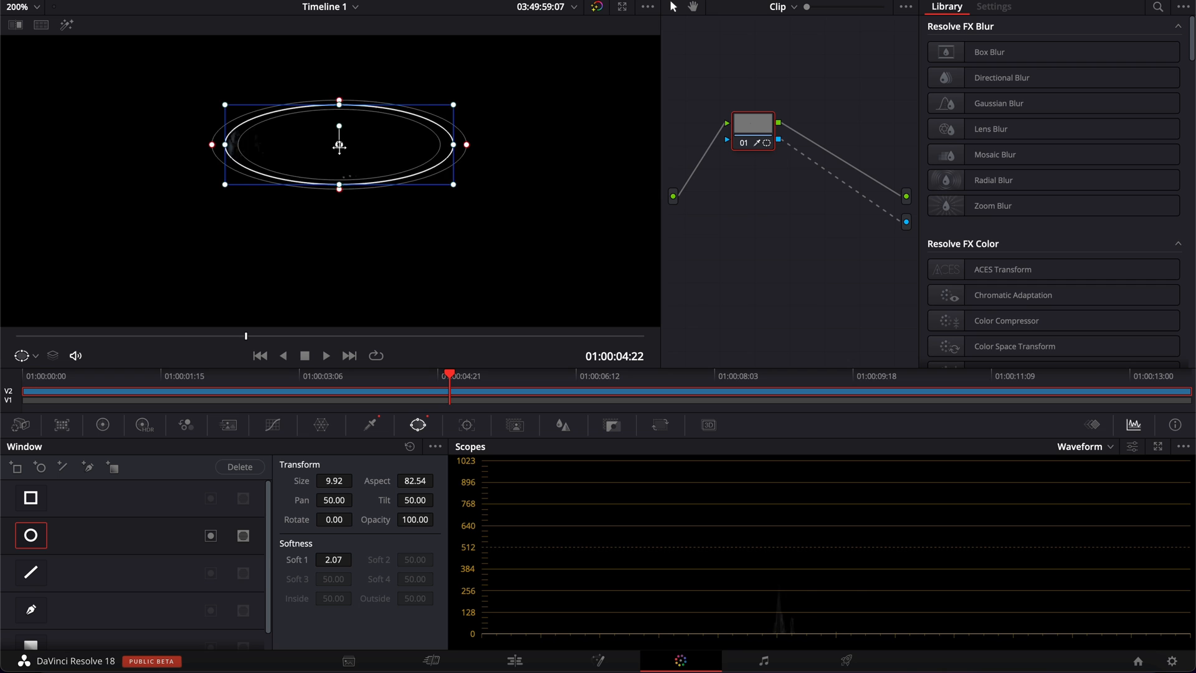
Step: Position and reshape the oval window so it frames both eyes
drag(339, 144, 357, 84)
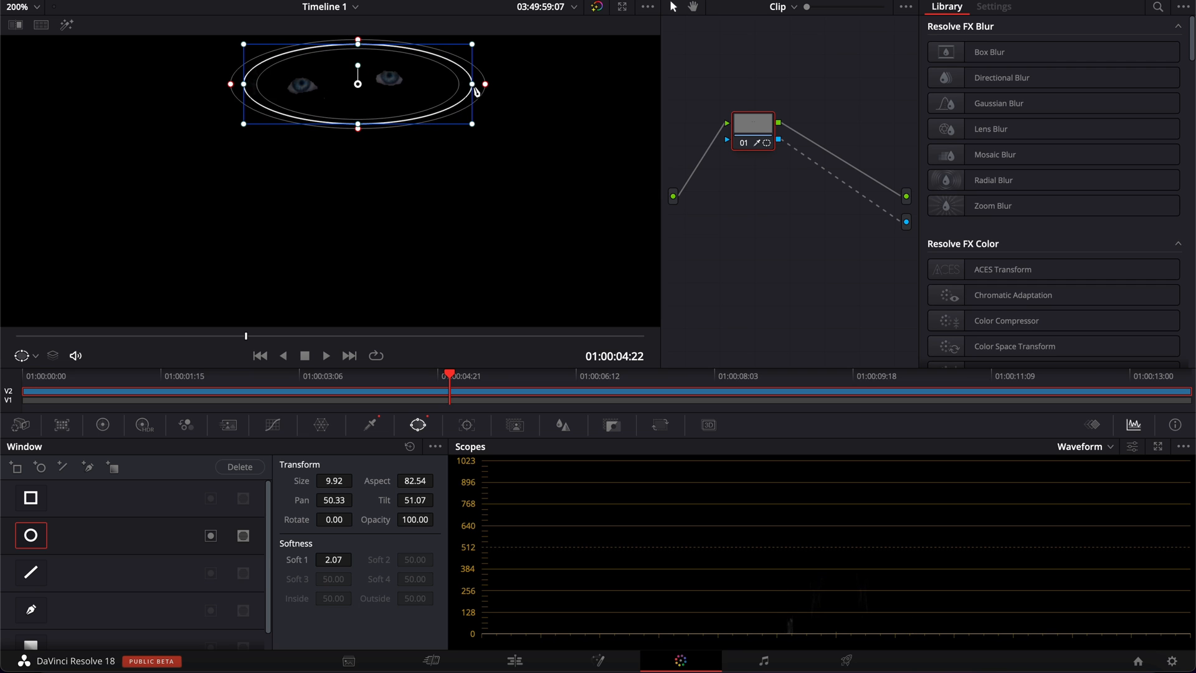
drag(485, 83, 431, 83)
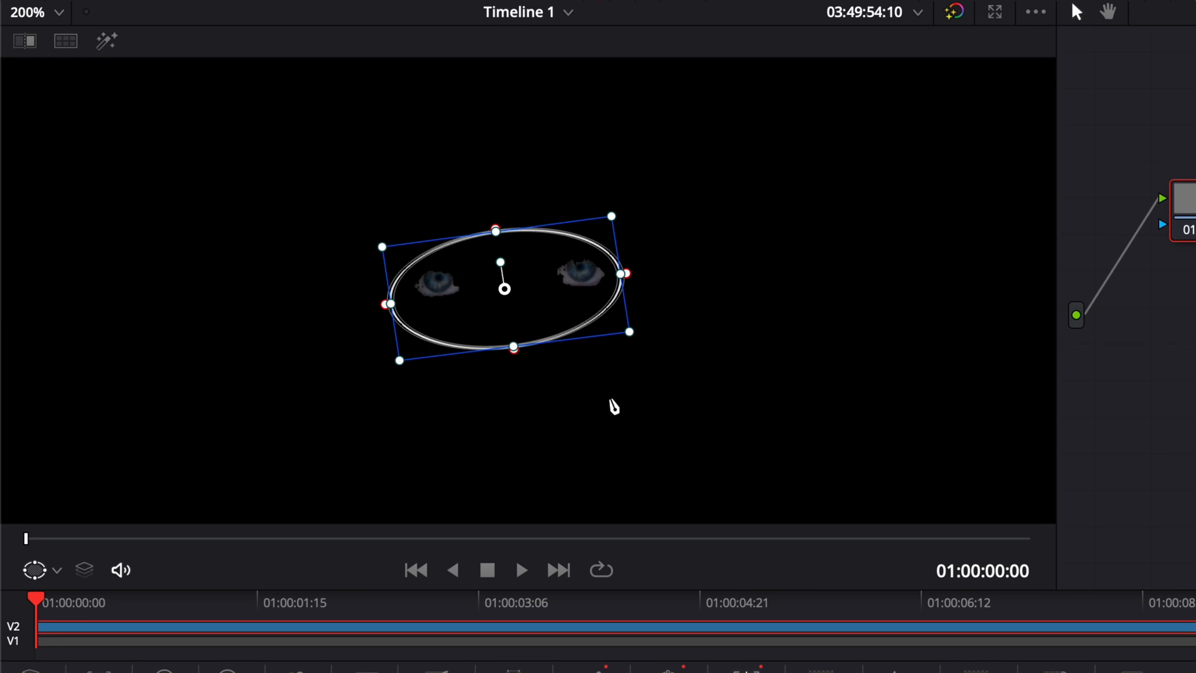
mouse_move(568, 671)
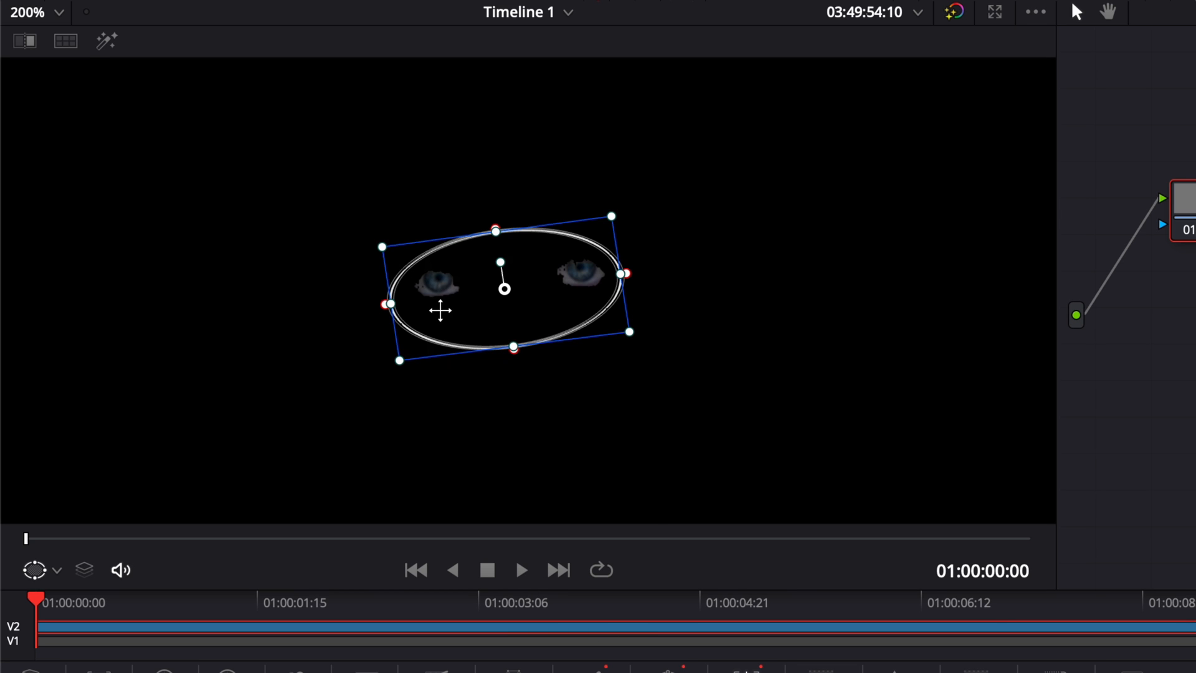
mouse_move(431, 306)
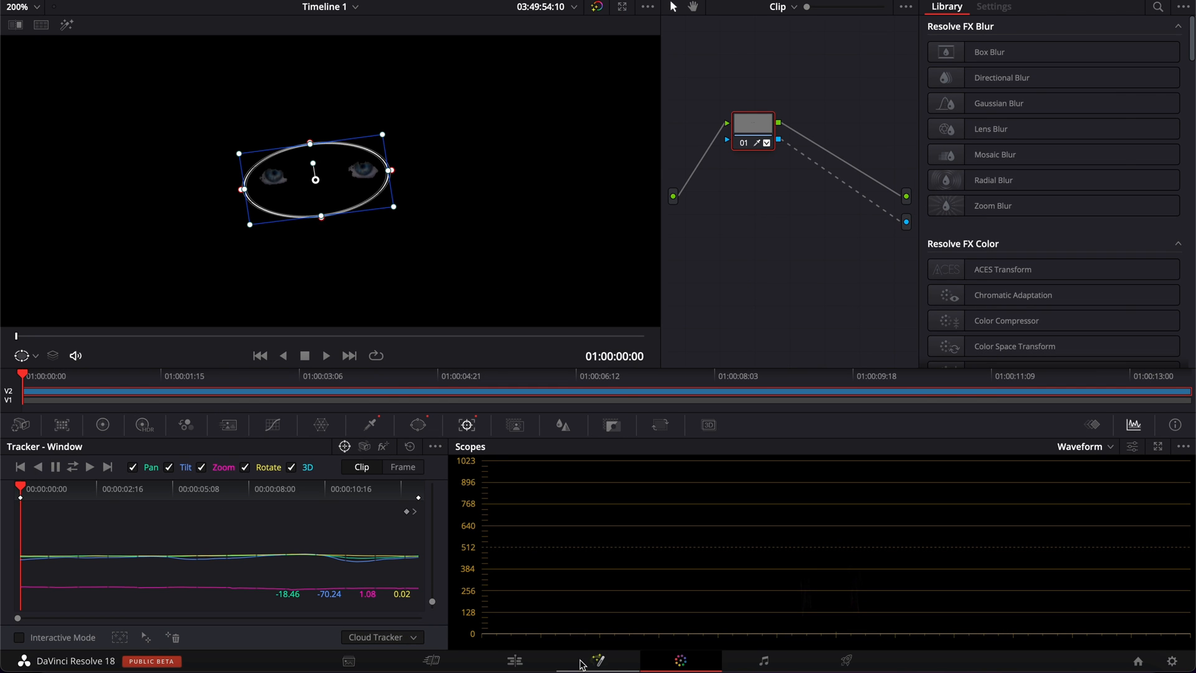
Step: On the Edit page, turn the top-track eyes-only clip into Compound Clip 1
click(515, 661)
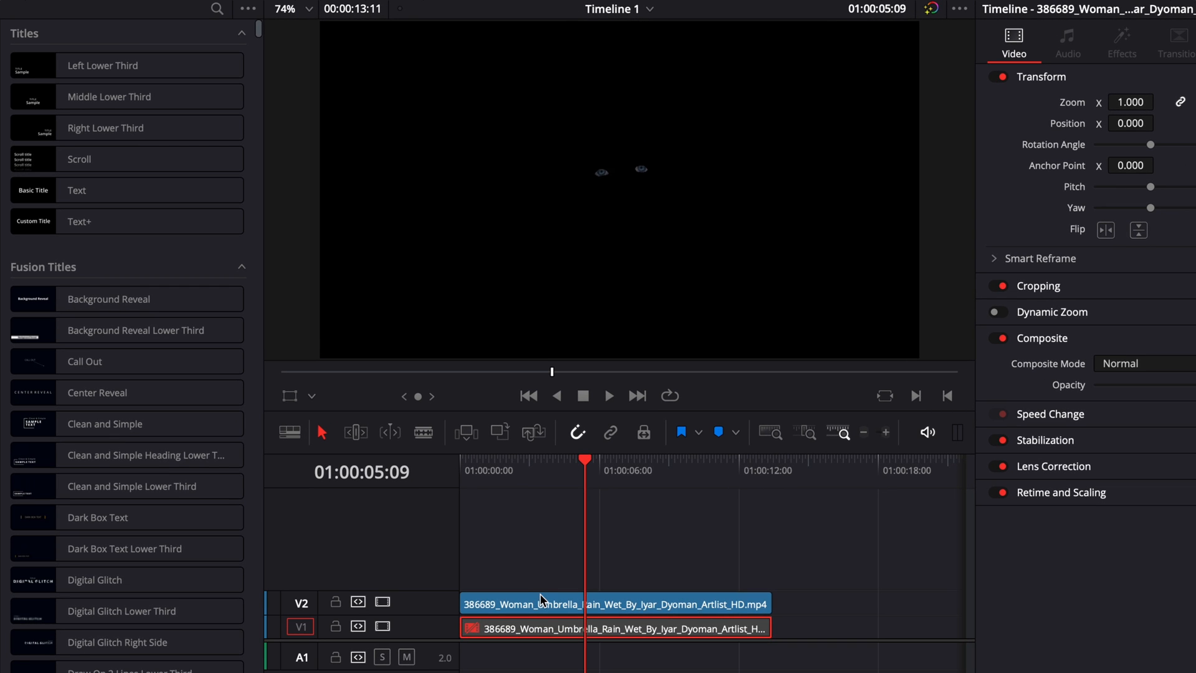
right_click(540, 603)
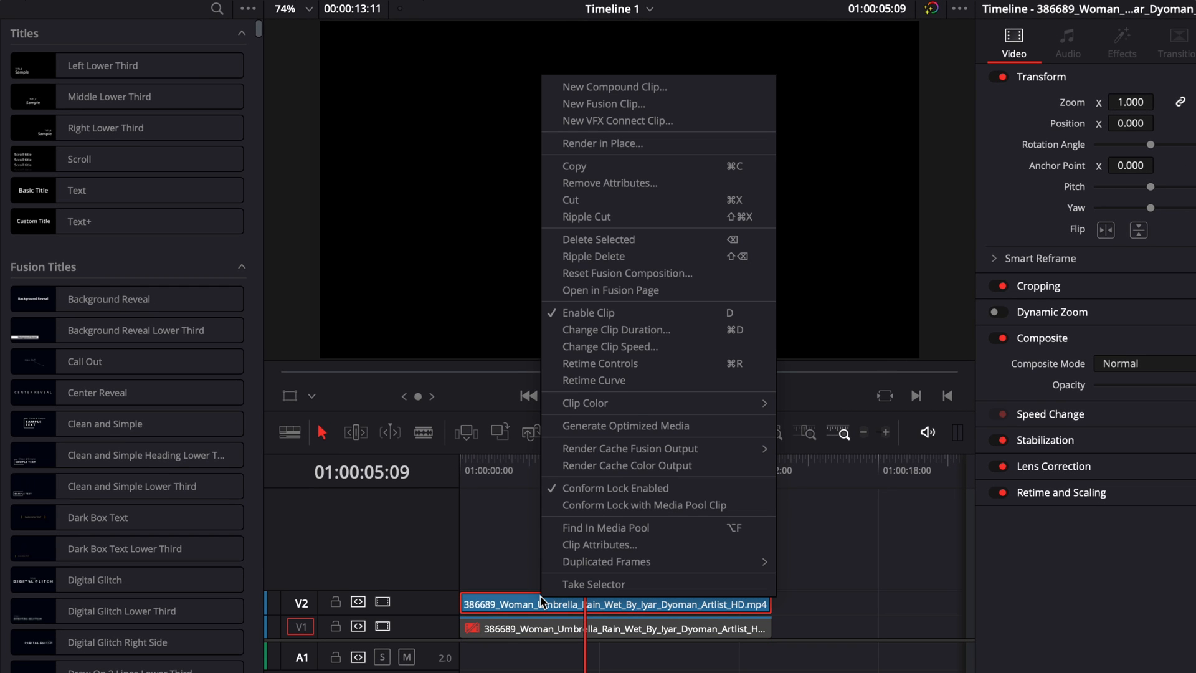
click(614, 86)
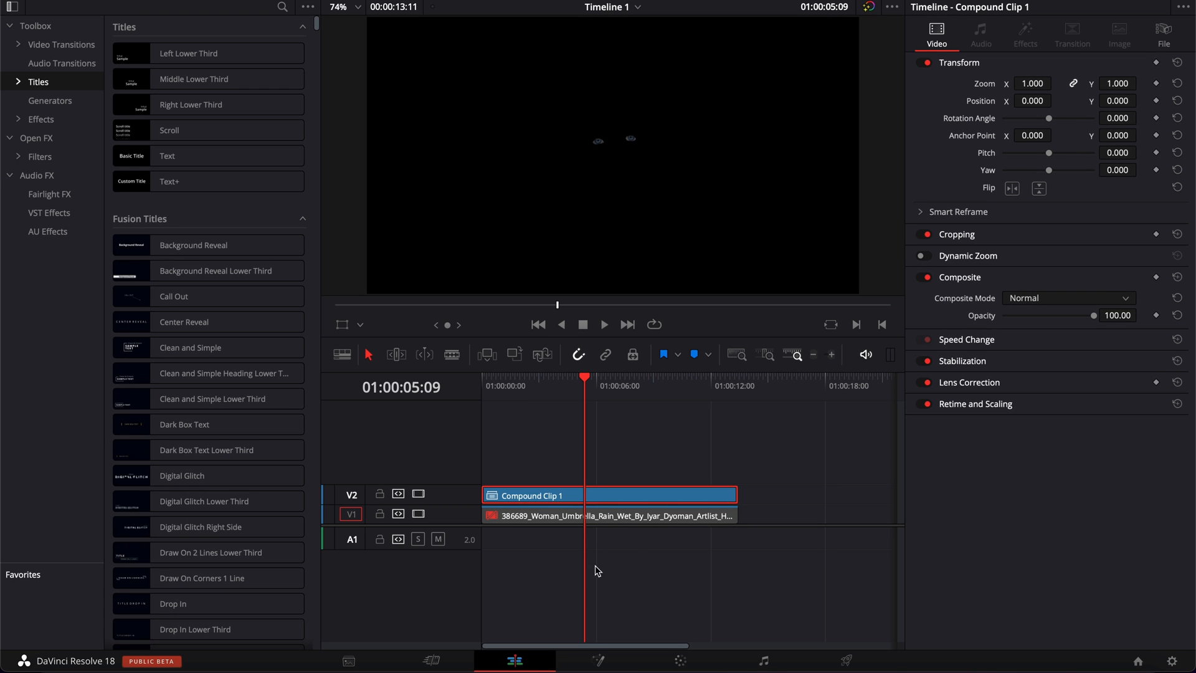
Step: In Fusion, chain Soft Glow, Light Rays and Color Corrector nodes between MediaIn1 and MediaOut1
click(597, 660)
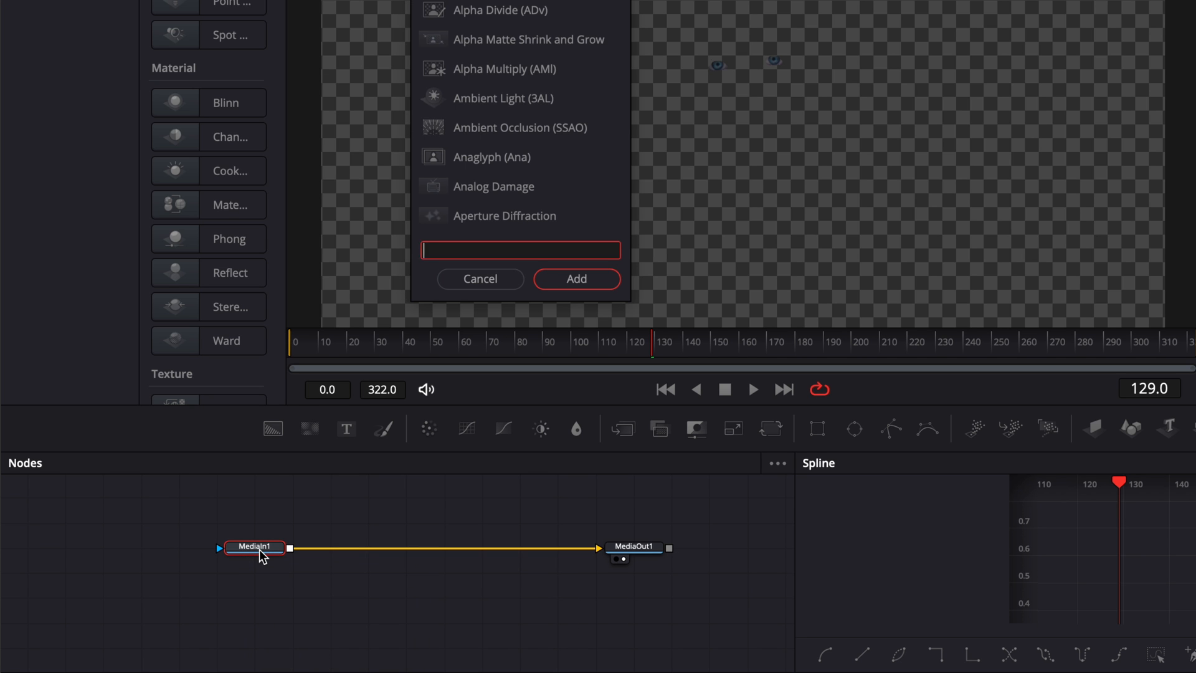
text(soft)
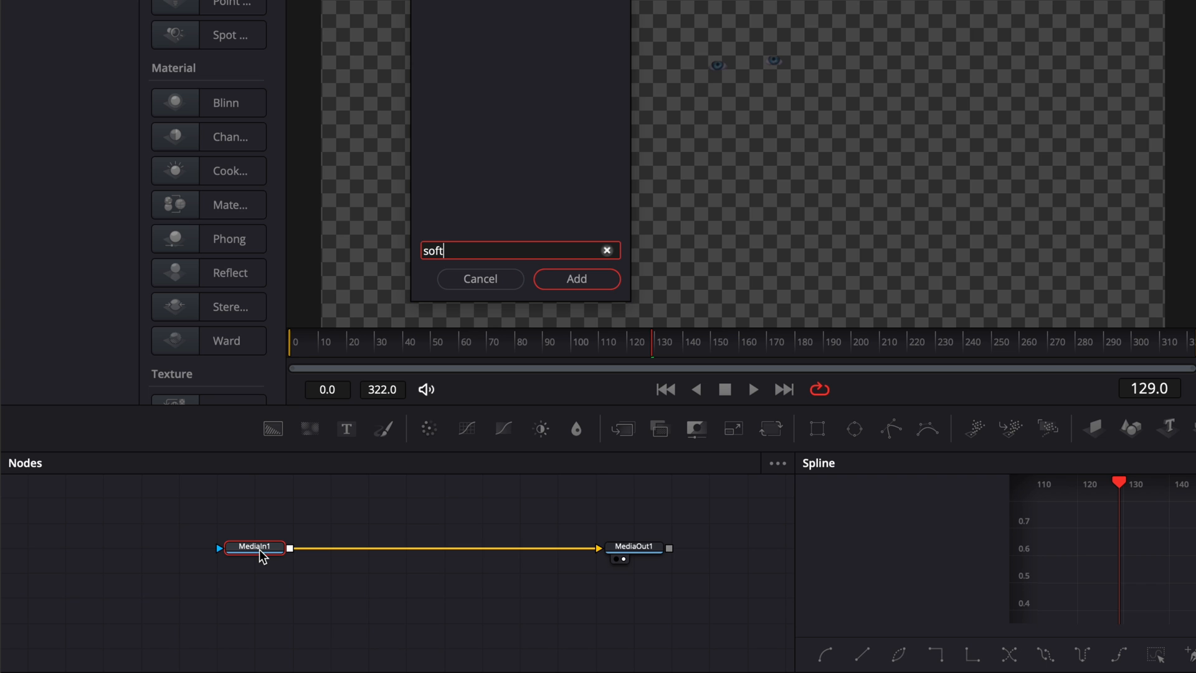
click(575, 278)
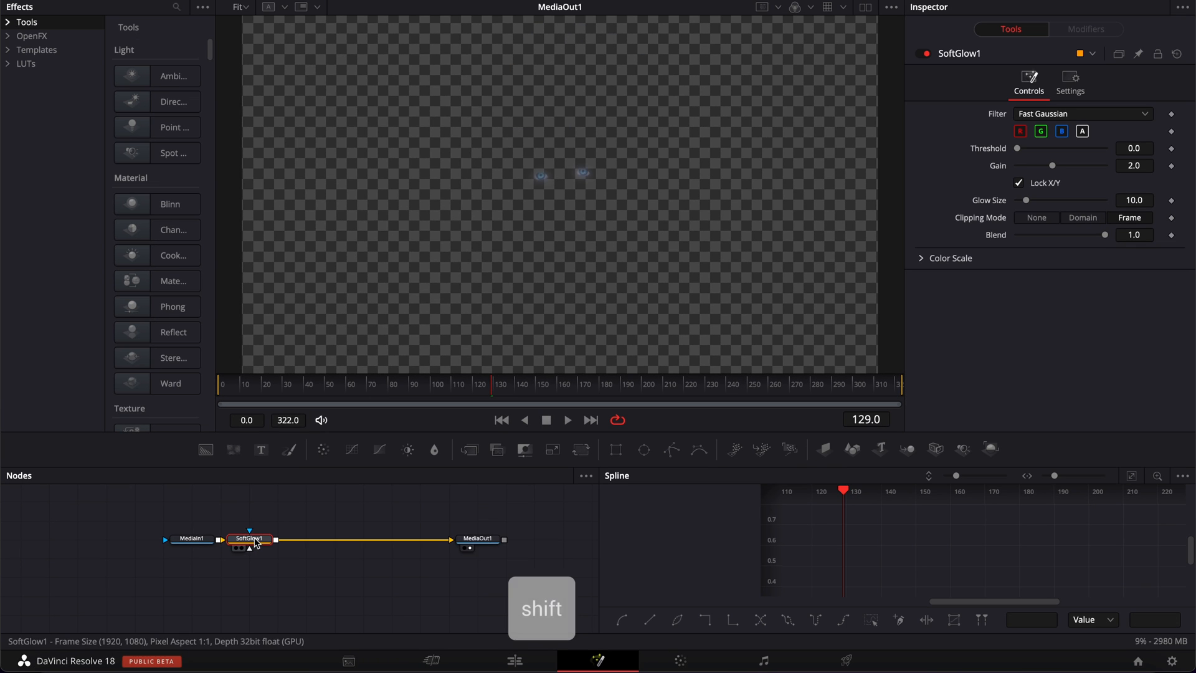
text(light)
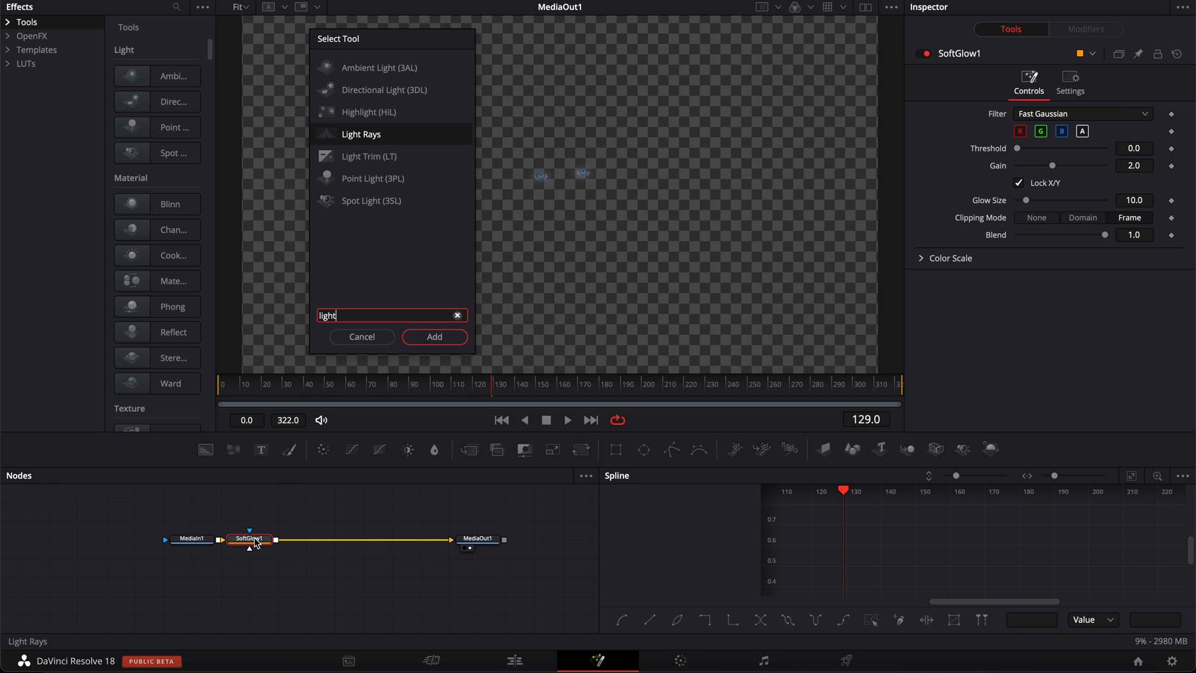
click(433, 337)
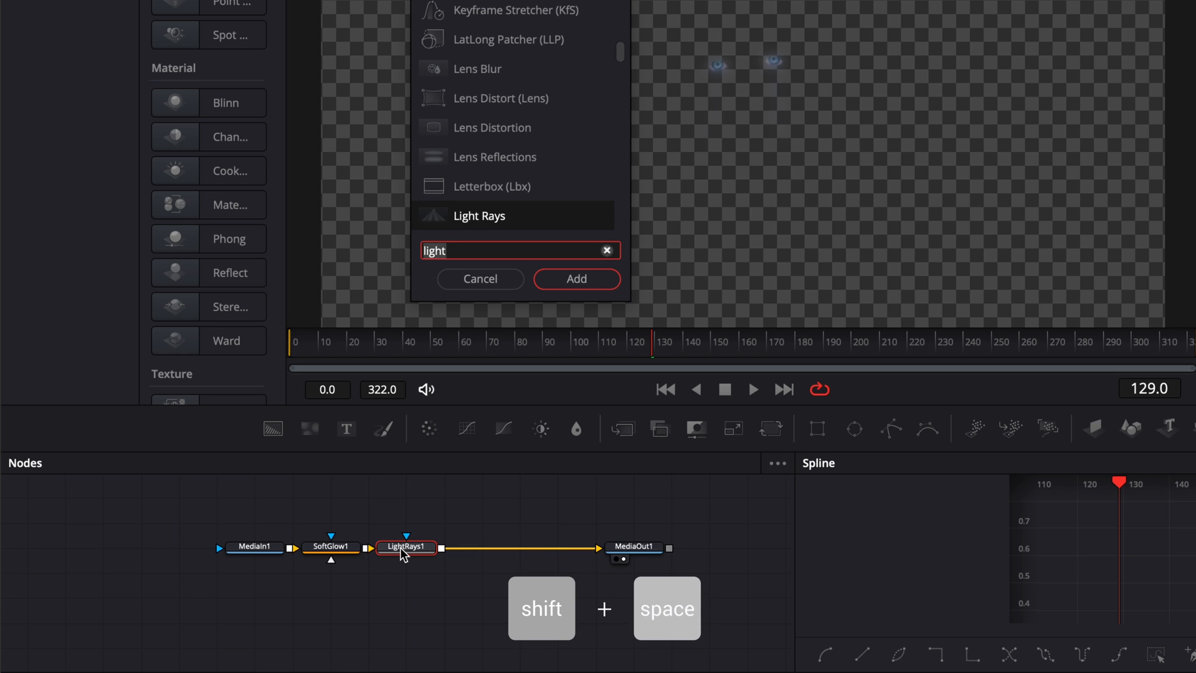
text(colo)
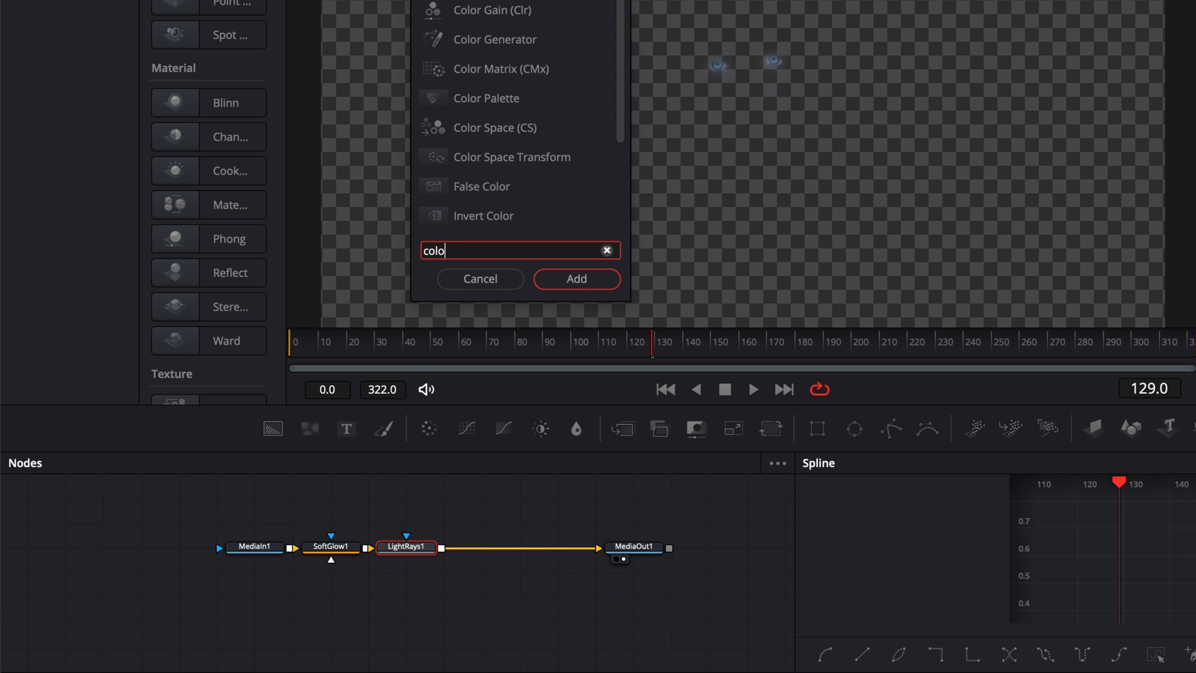
click(576, 278)
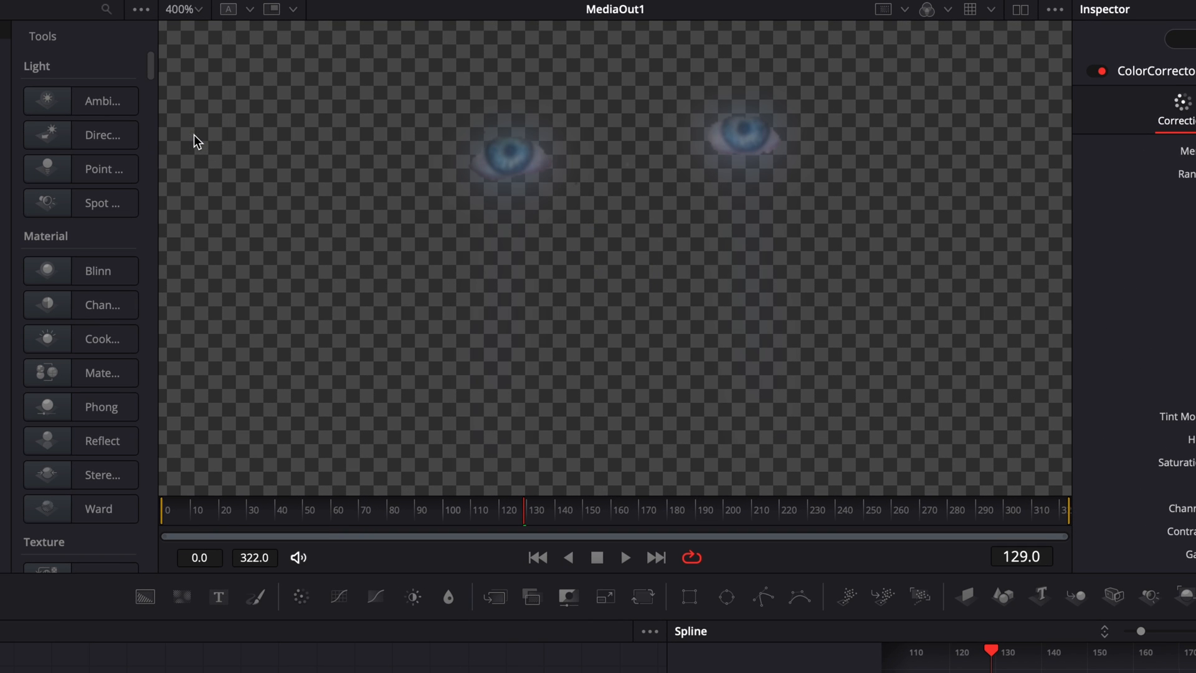
mouse_move(615, 158)
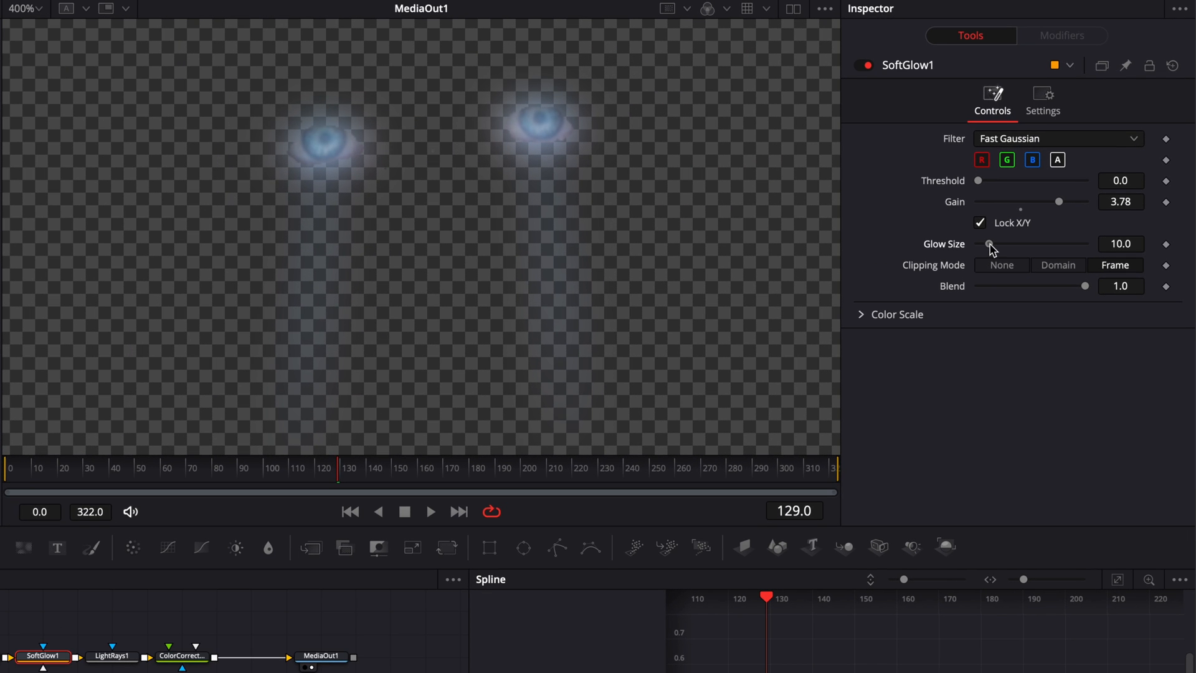
Step: Select the Light Rays horizontal position value for editing
click(112, 657)
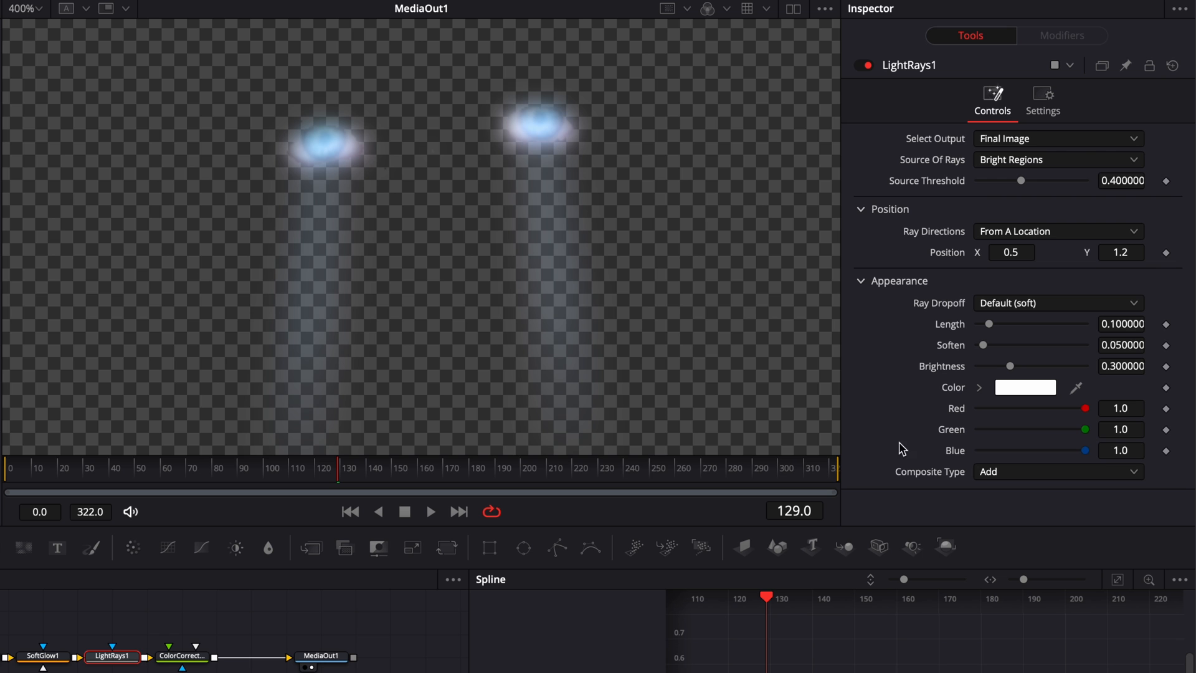
Step: Try Light Rays Position X values 0.561, 0.697, 0.813 and 0.547 before settling near 0.589
click(1010, 253)
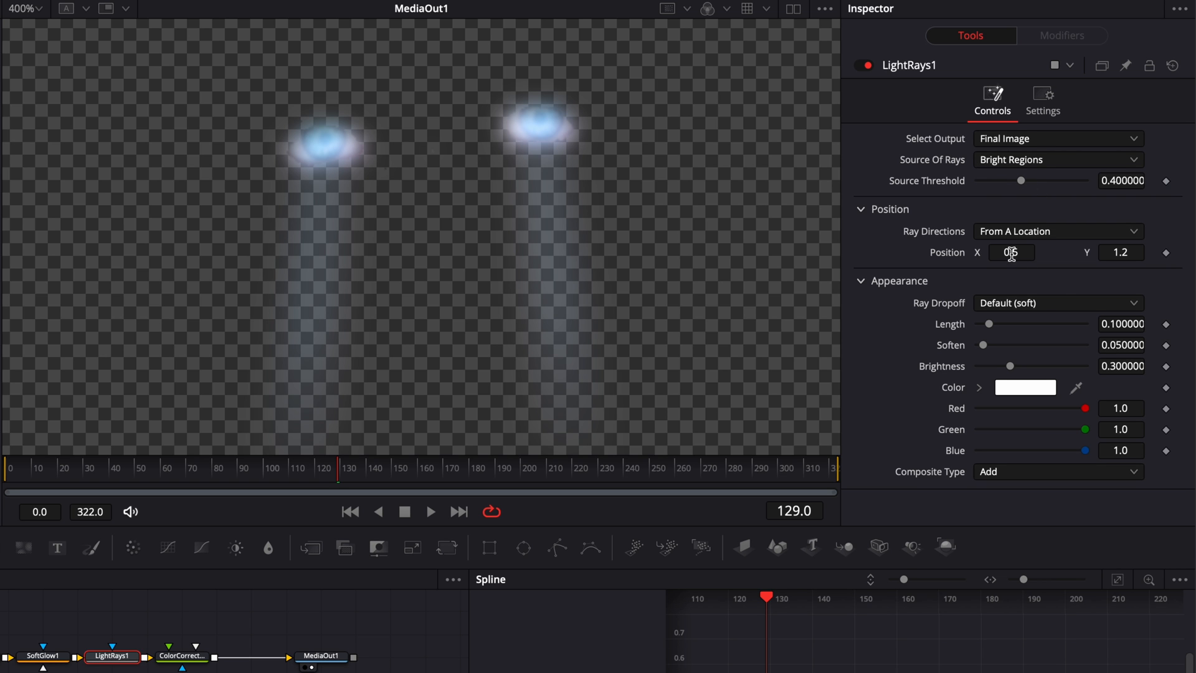
text(0.561)
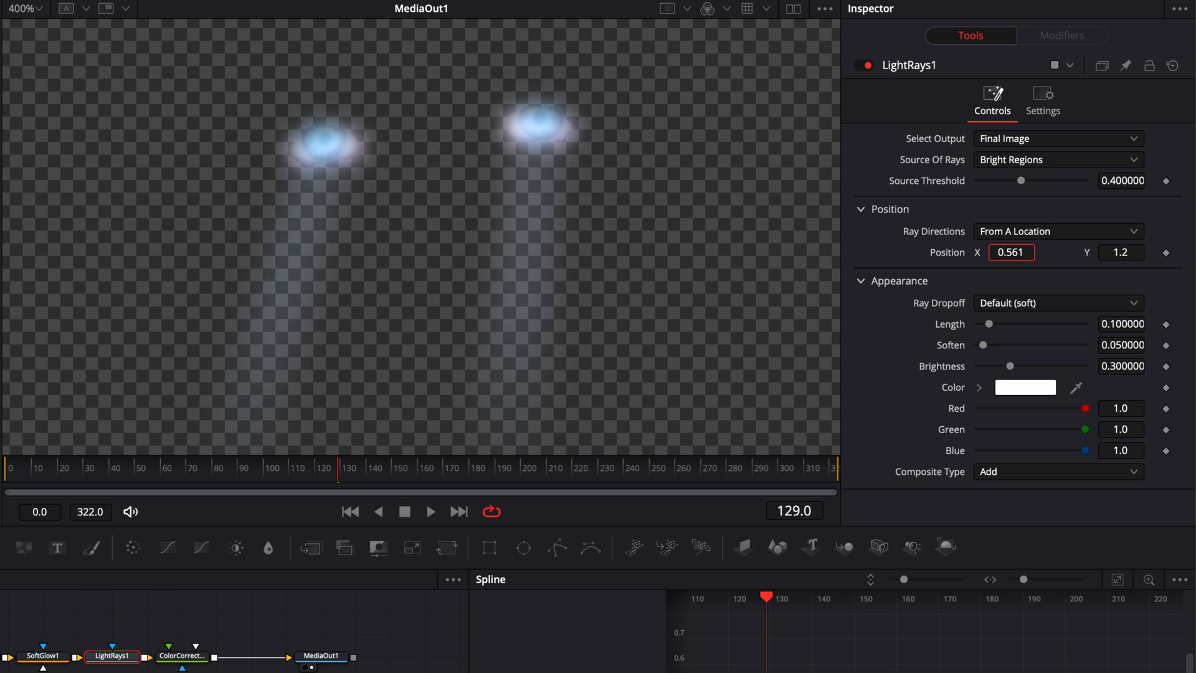
text(0.697)
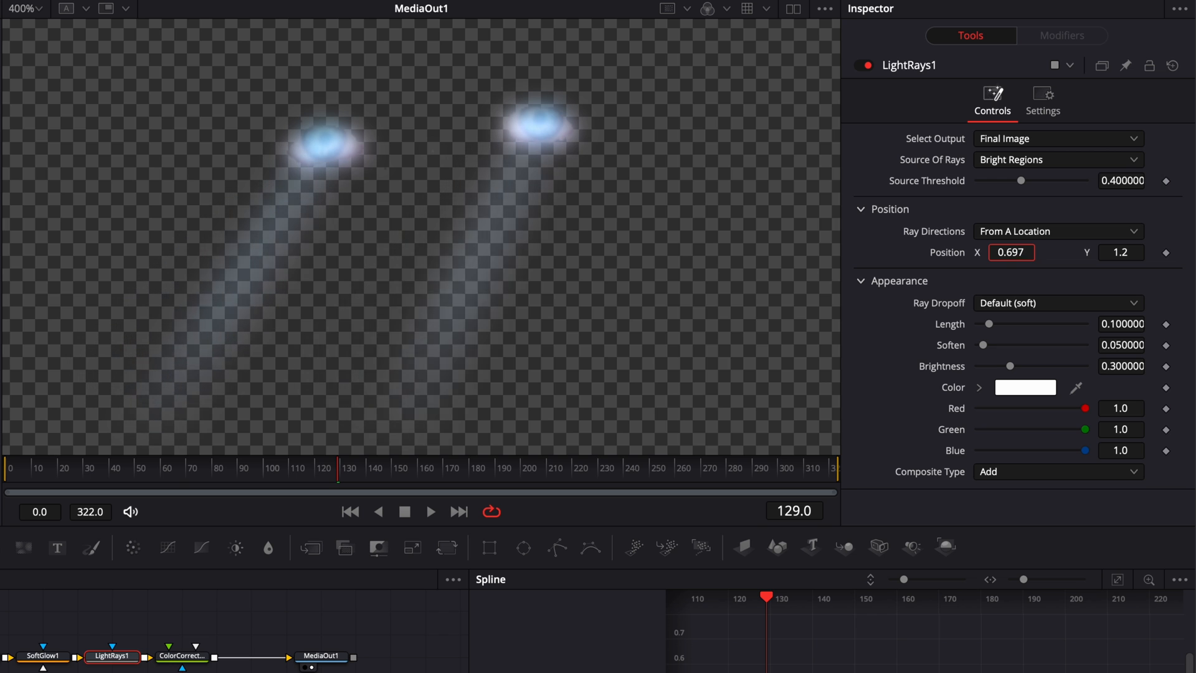
text(0.813)
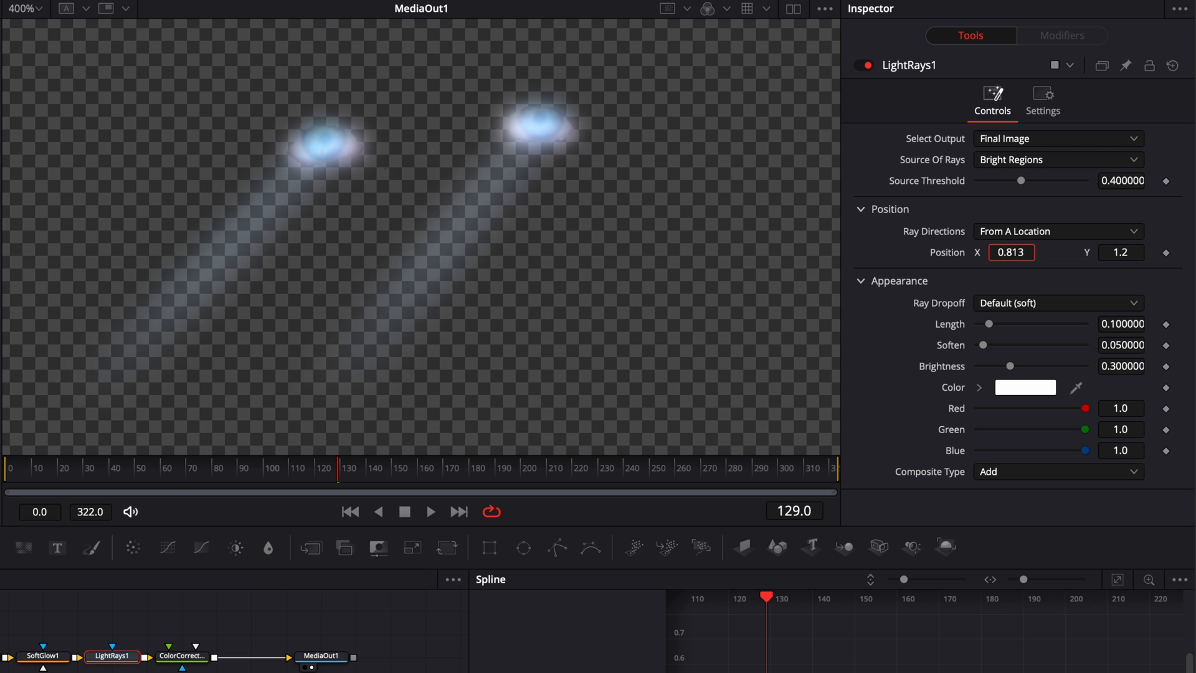
text(0.547)
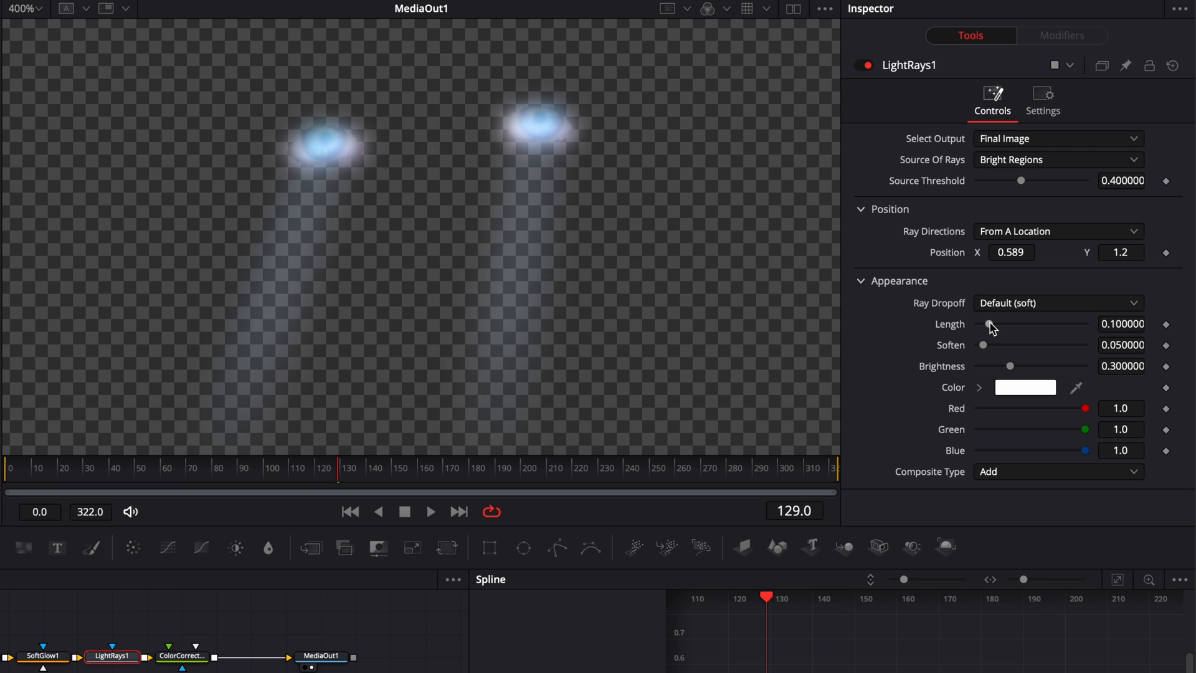
Step: Adjust the Light Rays length slider back and forth, settling at 0.22
drag(992, 324, 986, 324)
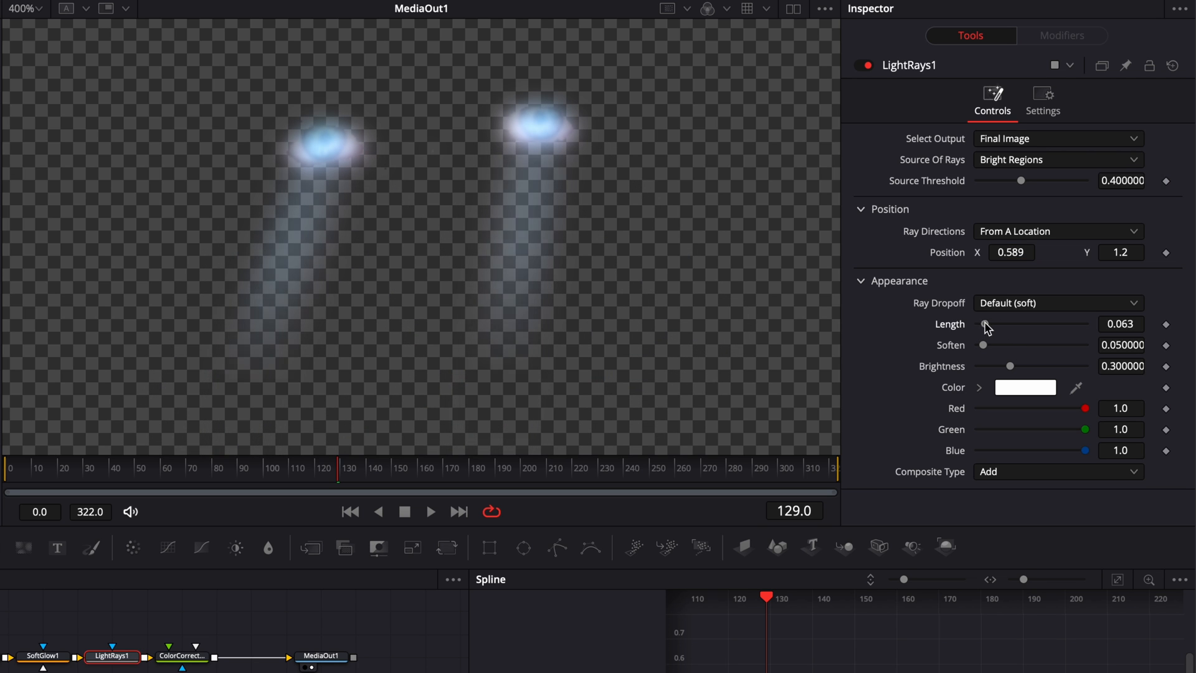
drag(985, 324, 1011, 324)
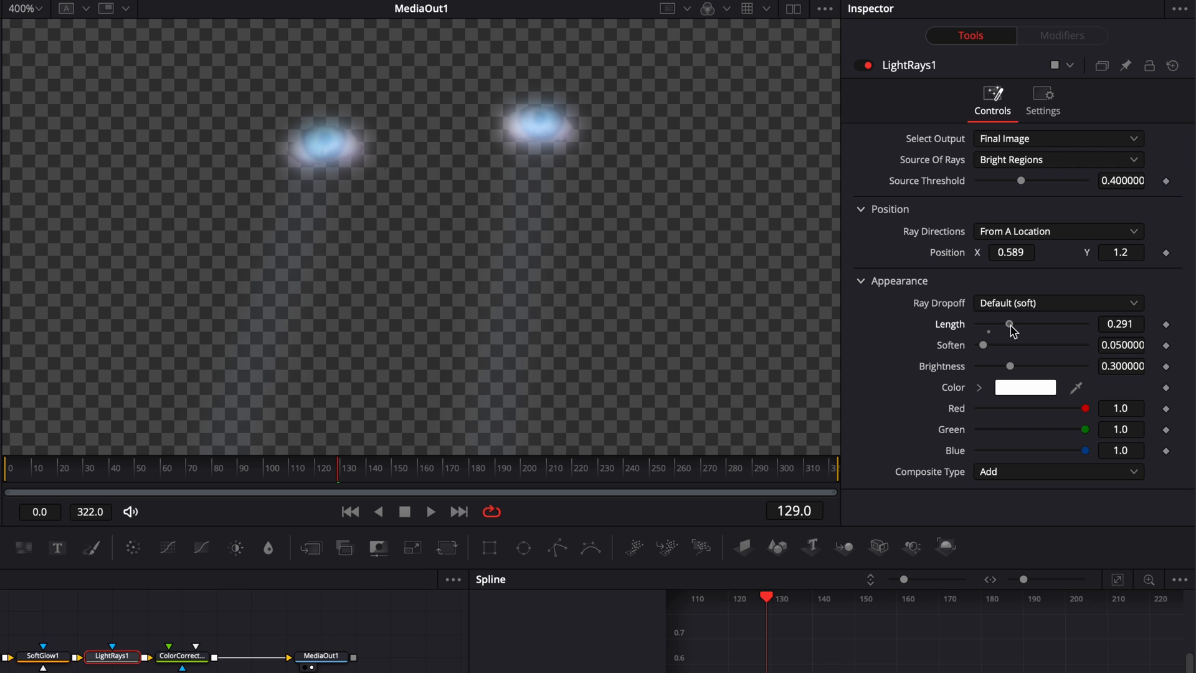
drag(1009, 324, 1001, 324)
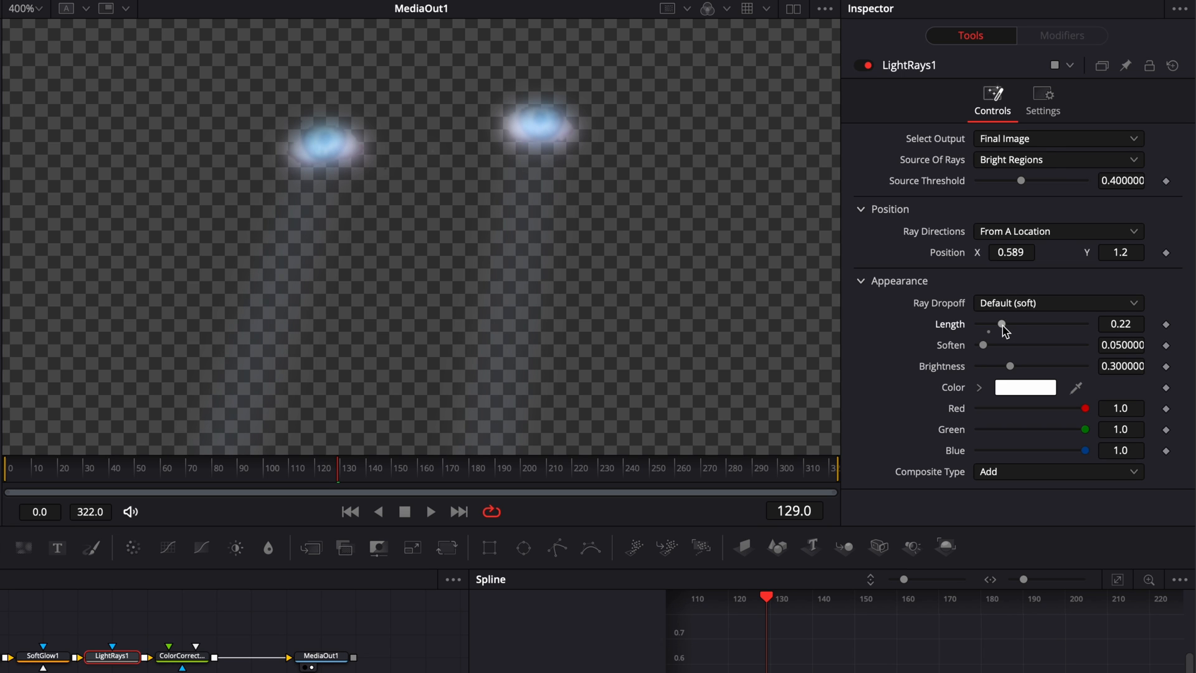
click(25, 9)
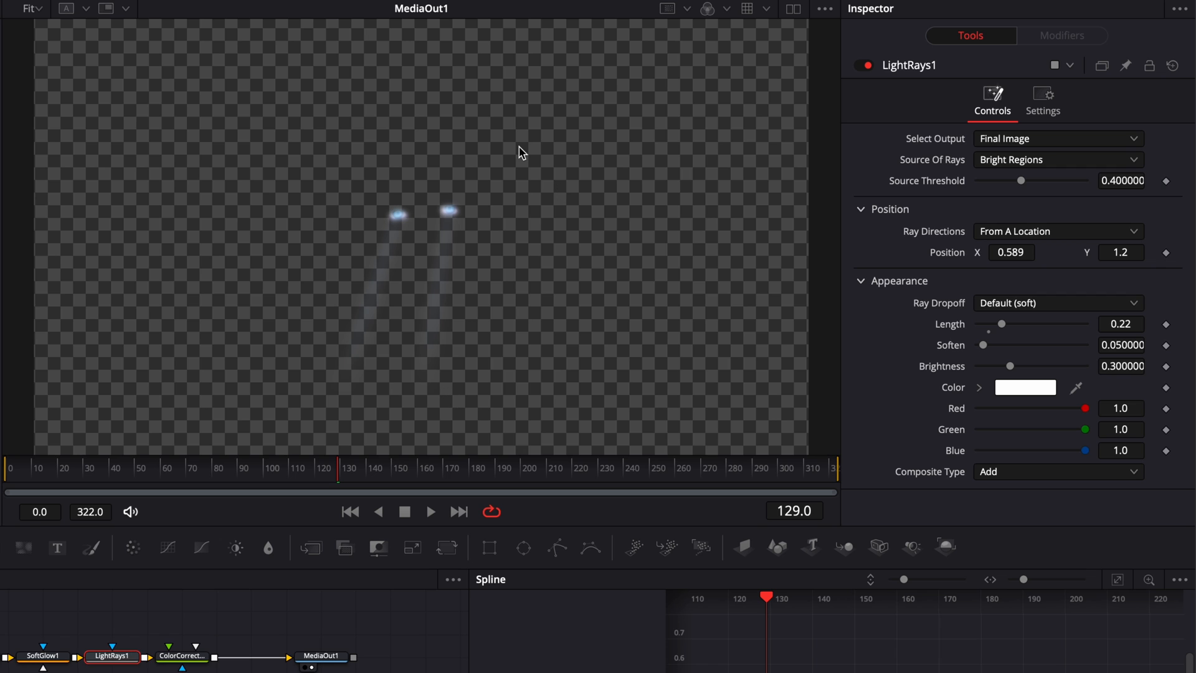
mouse_move(829, 267)
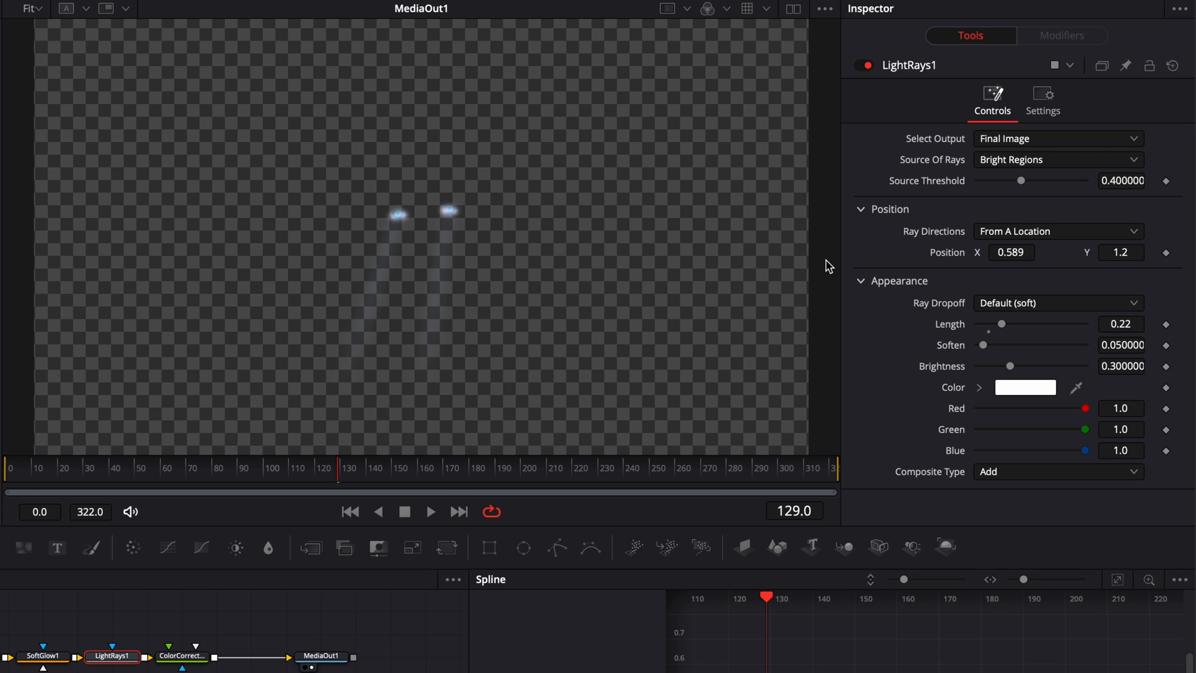
Step: On ColorCorrector1, try a green tint on the wheel then pull it back to near zero strength
click(182, 657)
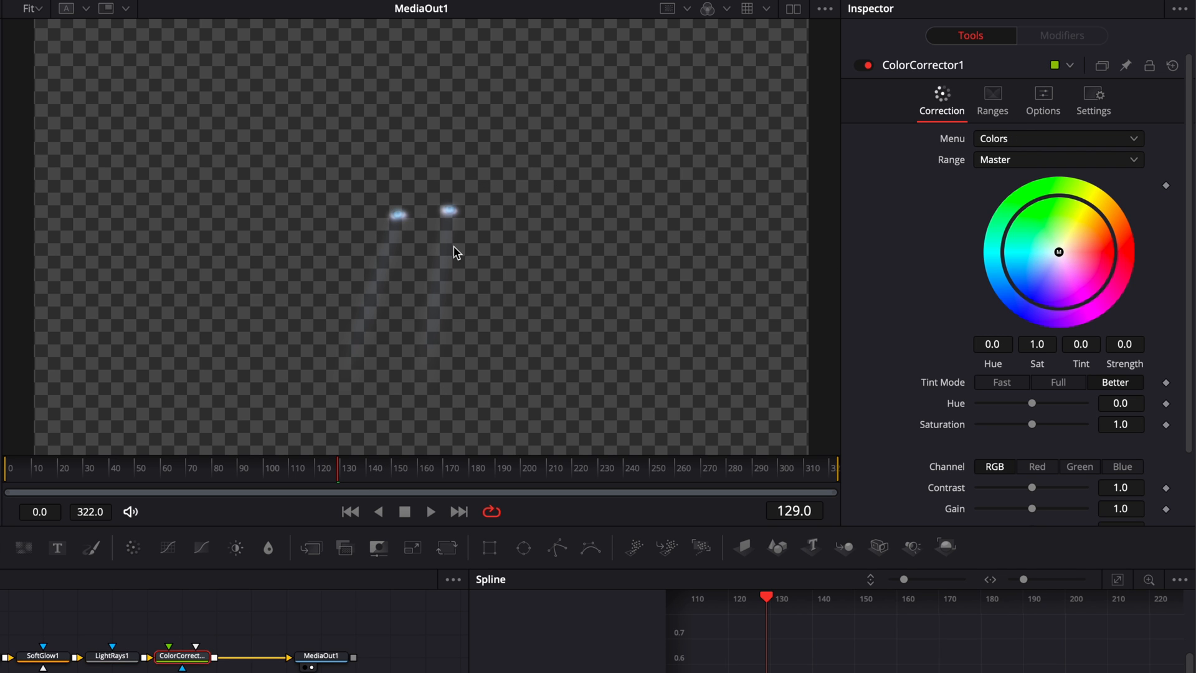
drag(1058, 250, 1058, 186)
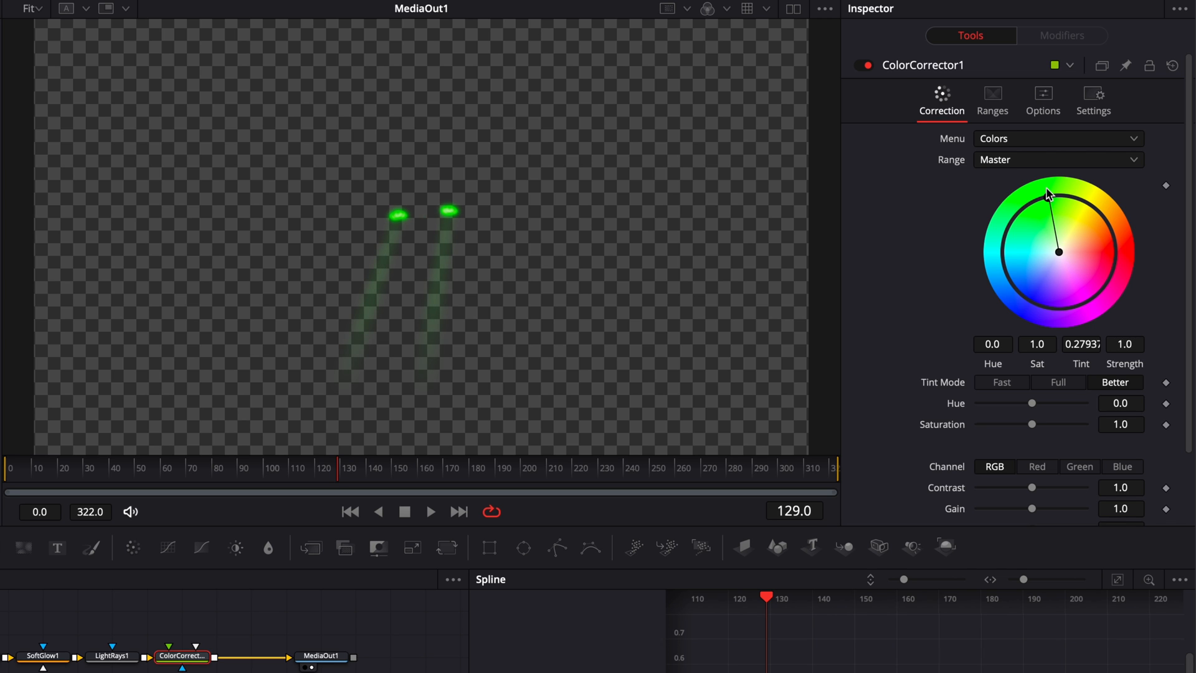
drag(1057, 194, 1008, 271)
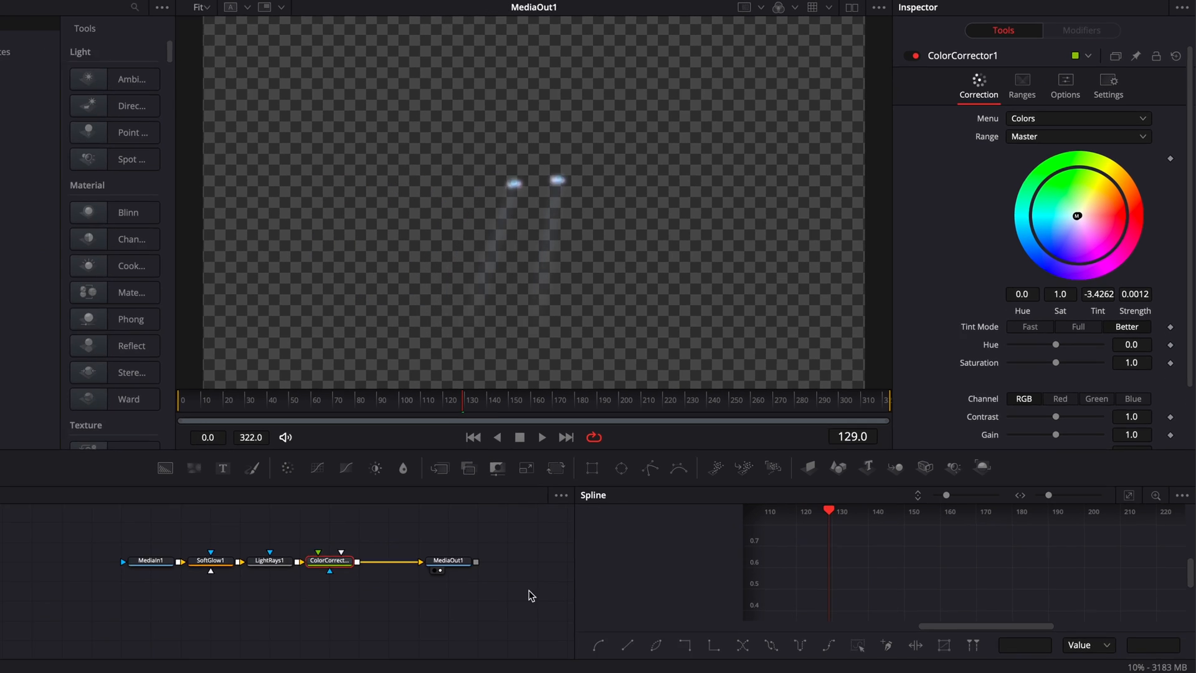
Step: Preview the rain footage on the Edit page, then reopen Compound Clip 1 in Fusion
click(513, 661)
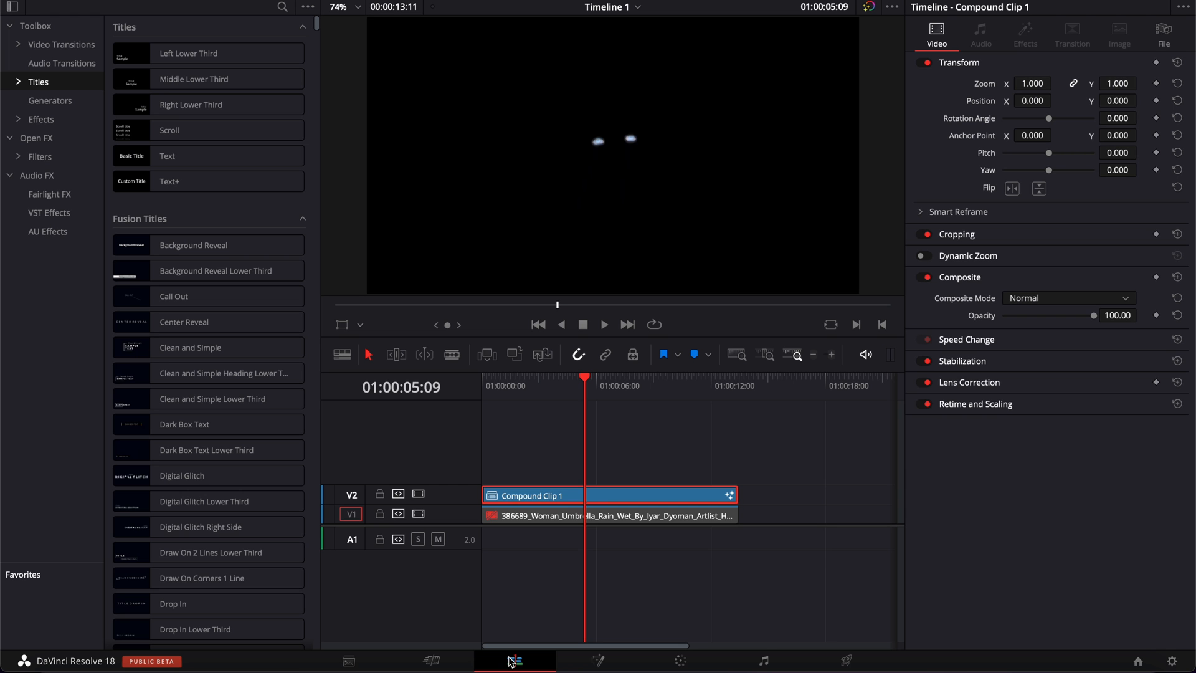
click(580, 516)
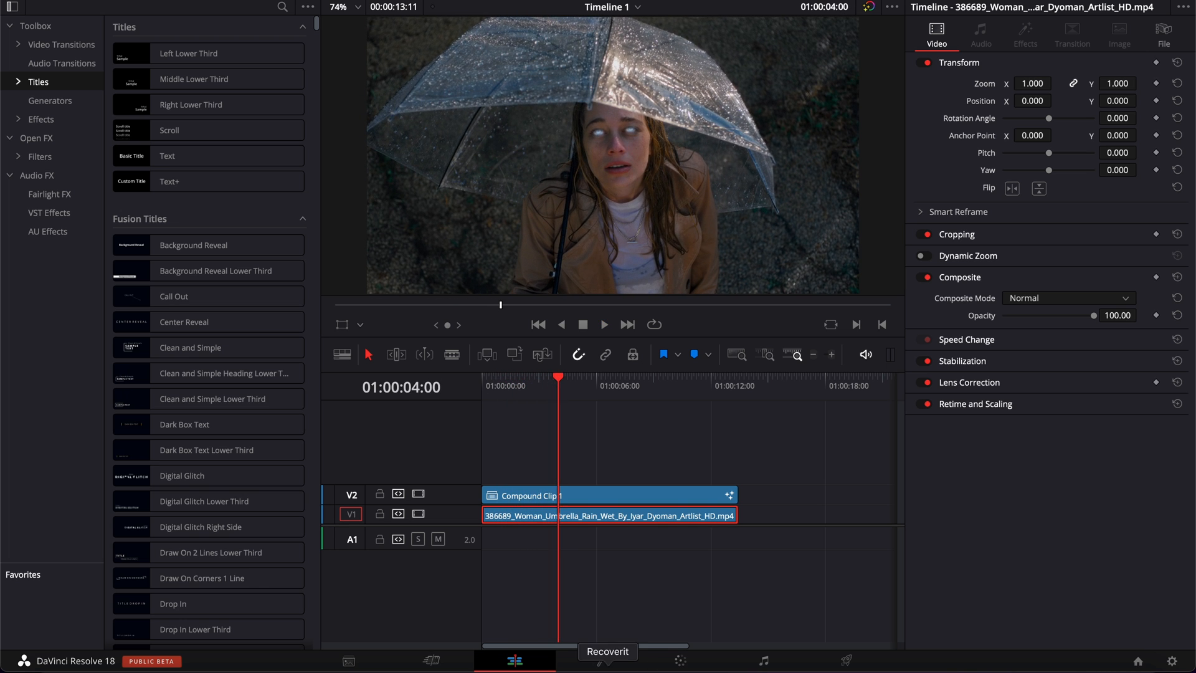
click(597, 660)
text(g)
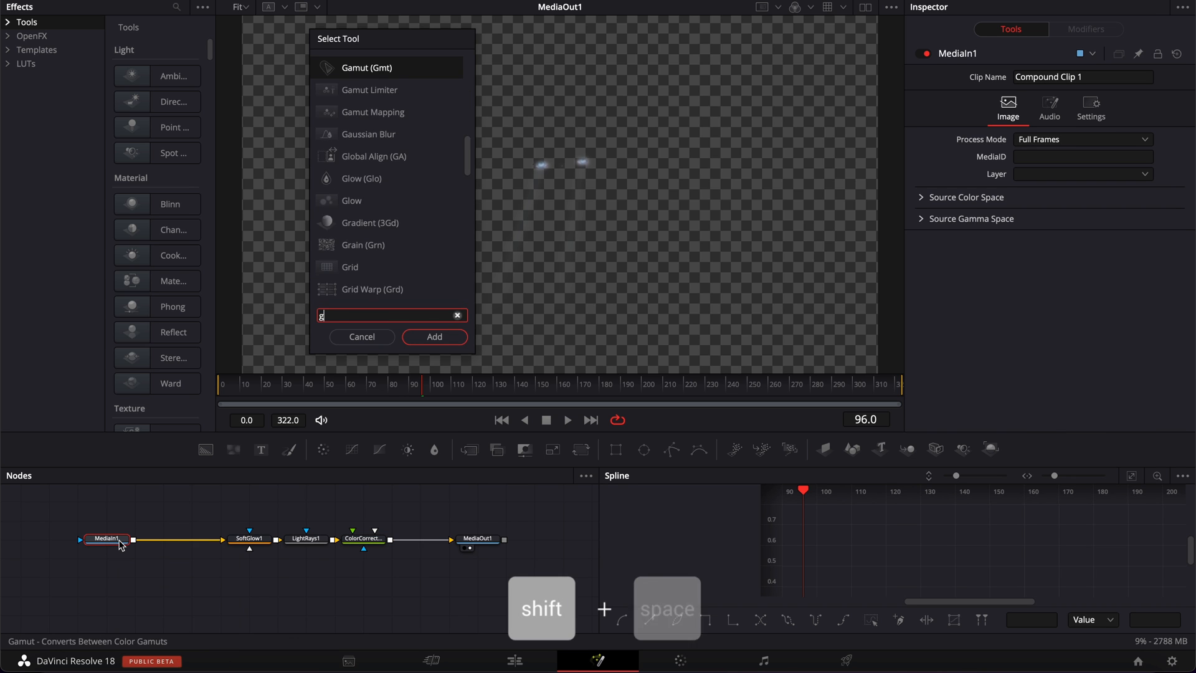
Step: Insert a Glow node after MediaIn1 at 0.937 strength, then select LightRays1
text(low)
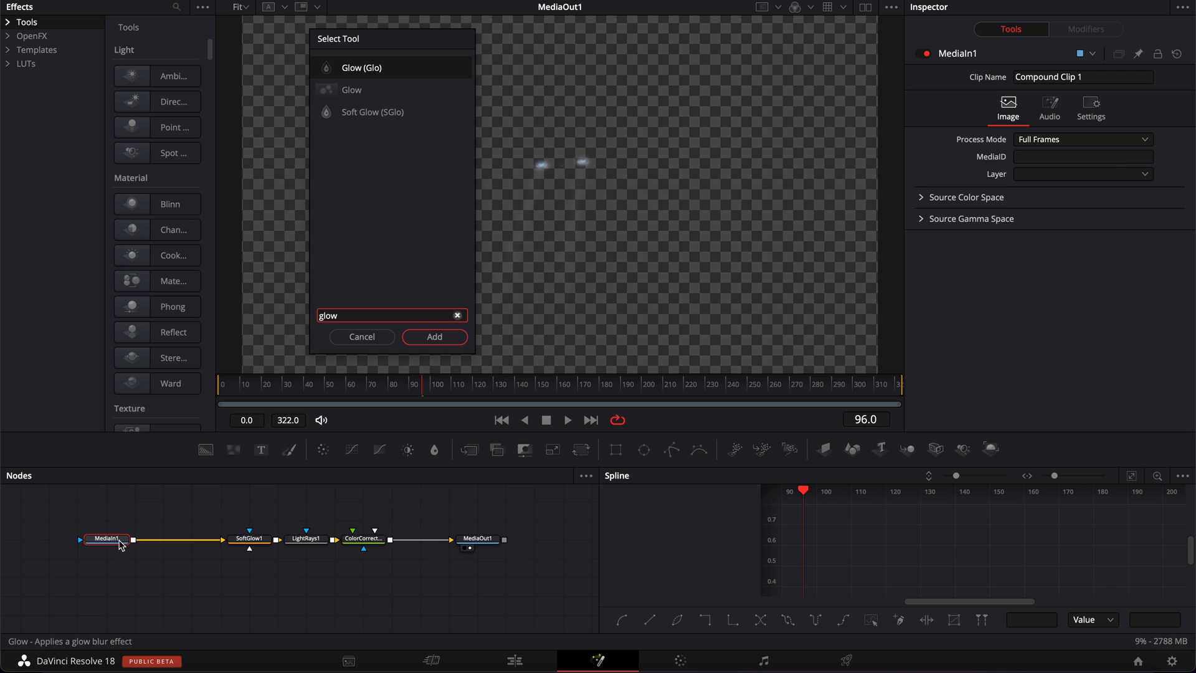
click(434, 336)
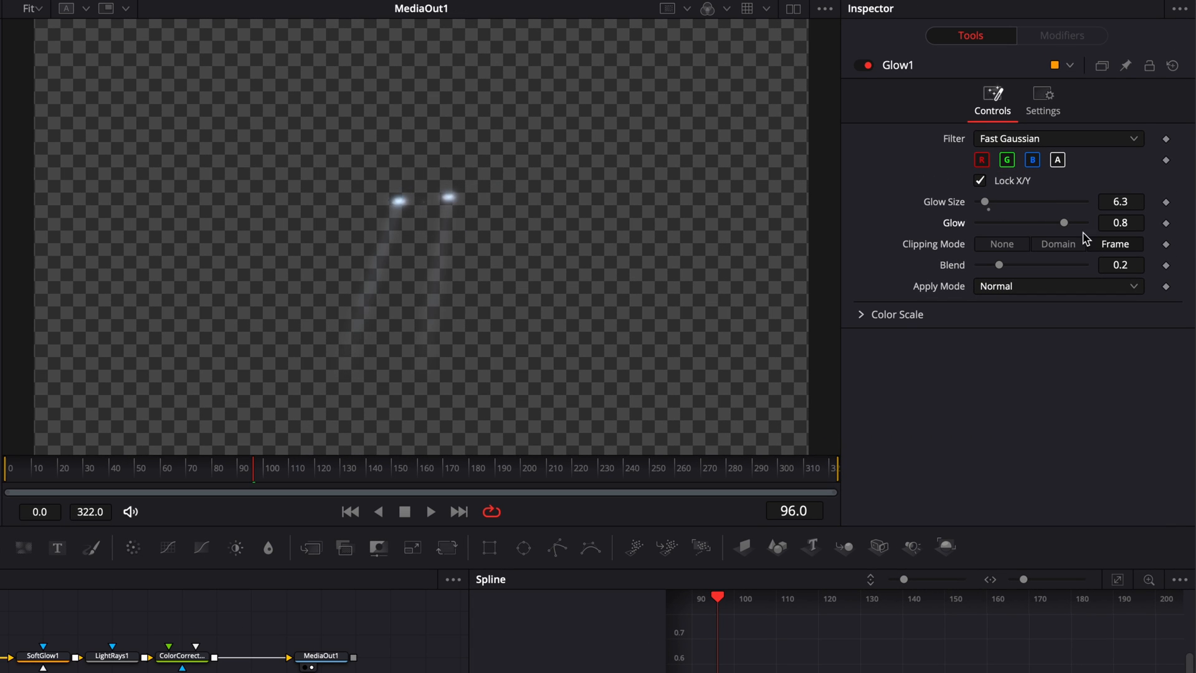
drag(1062, 222, 1079, 221)
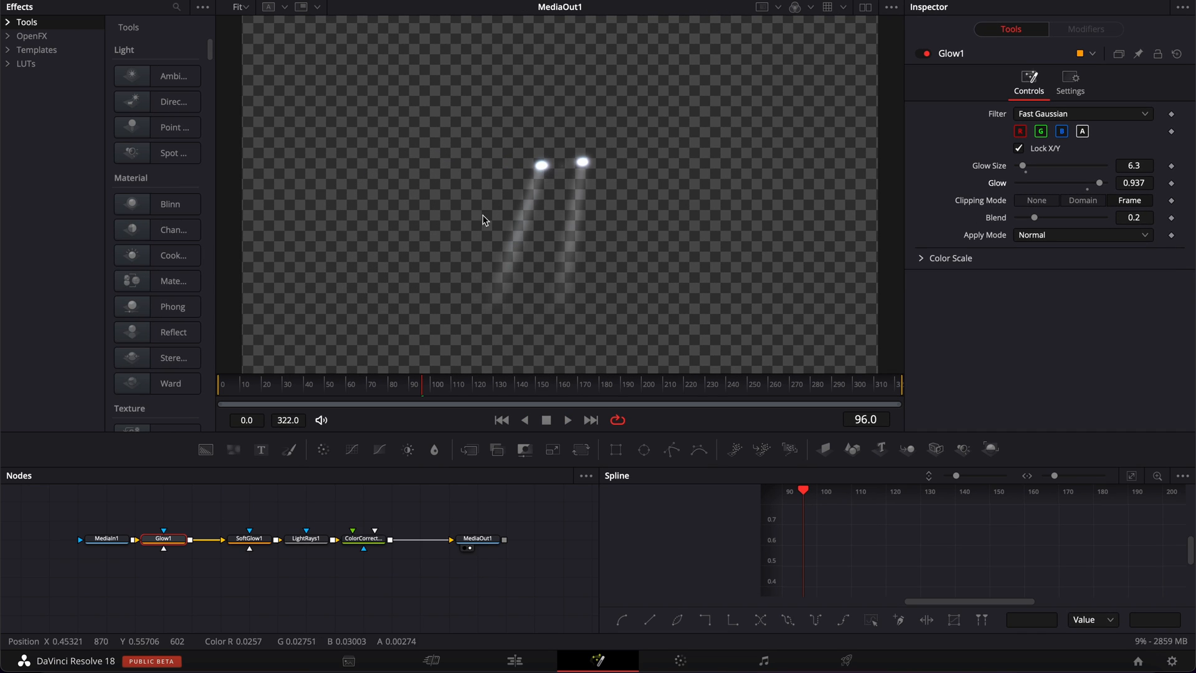
click(305, 539)
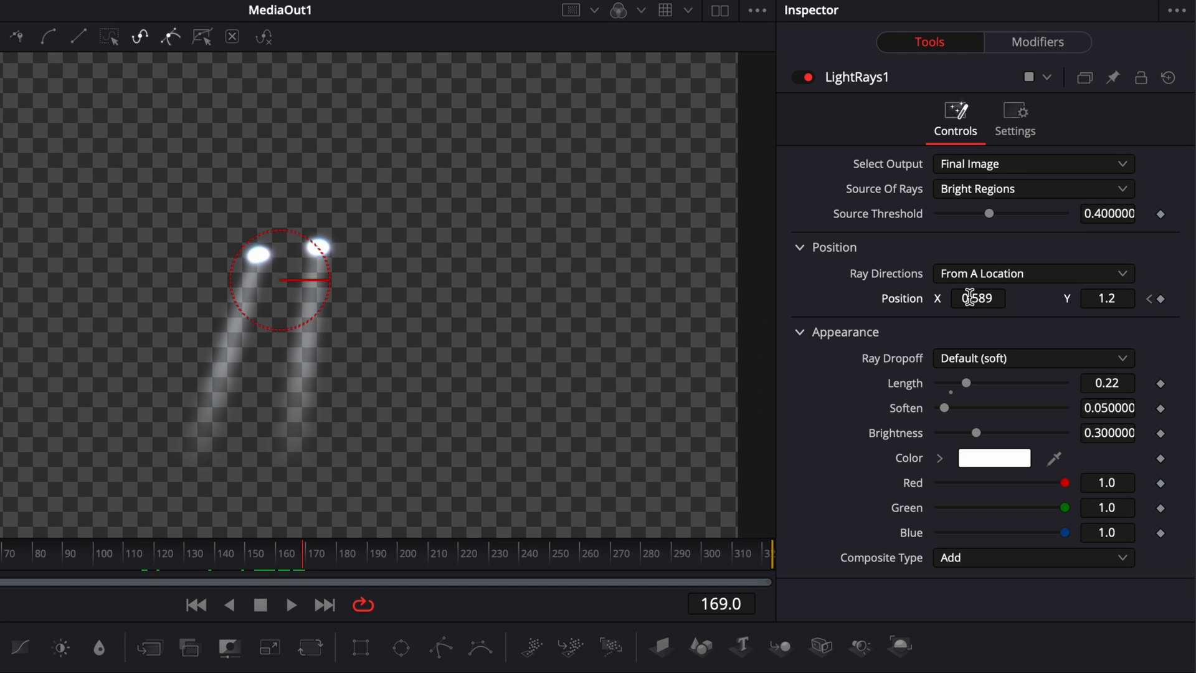
Step: Keyframe the Light Rays position X to 0.383 and return to the Edit page
text(0.383)
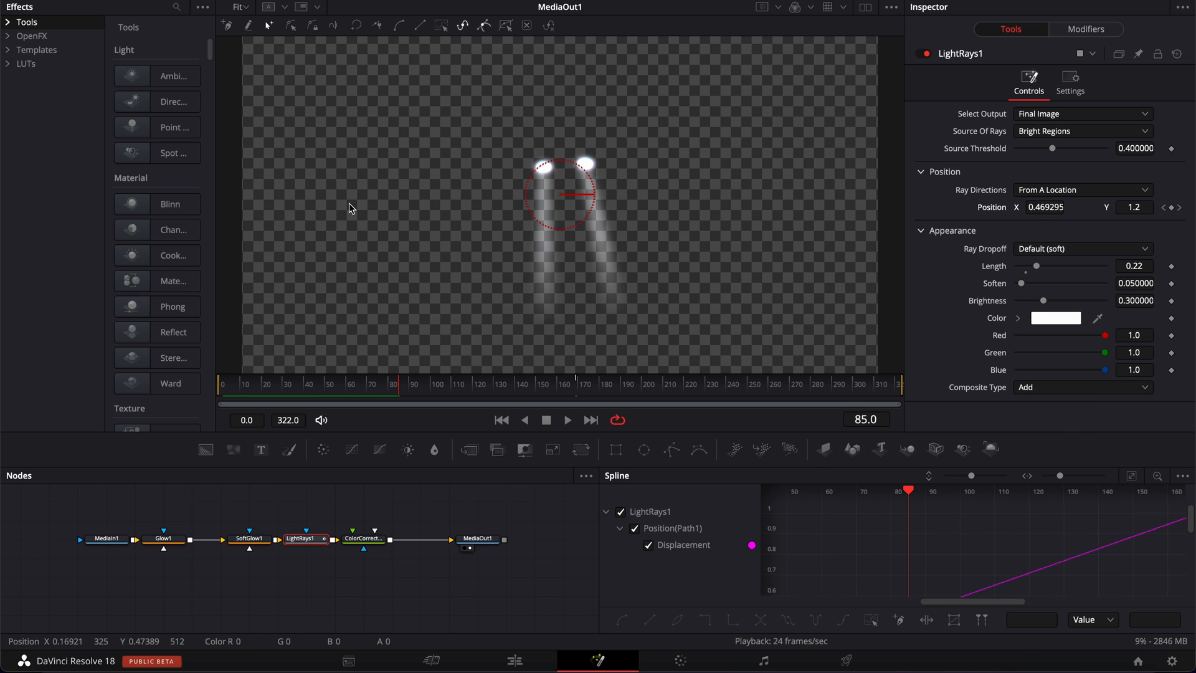
mouse_move(389, 318)
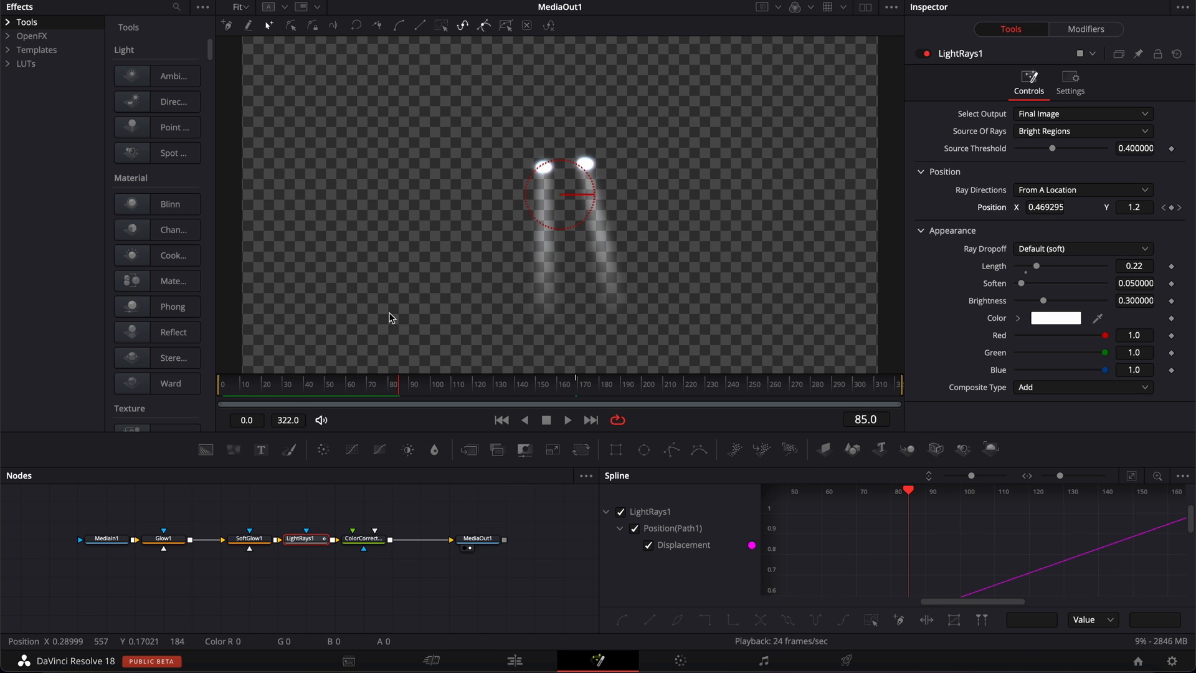
mouse_move(438, 321)
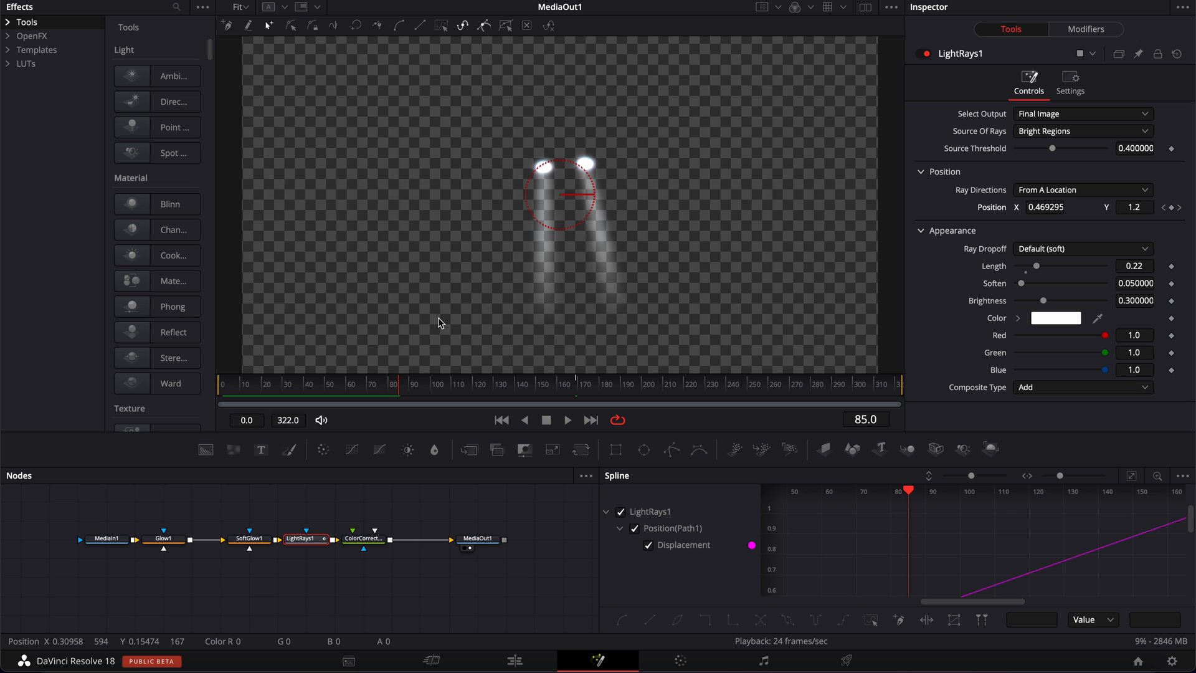
click(515, 660)
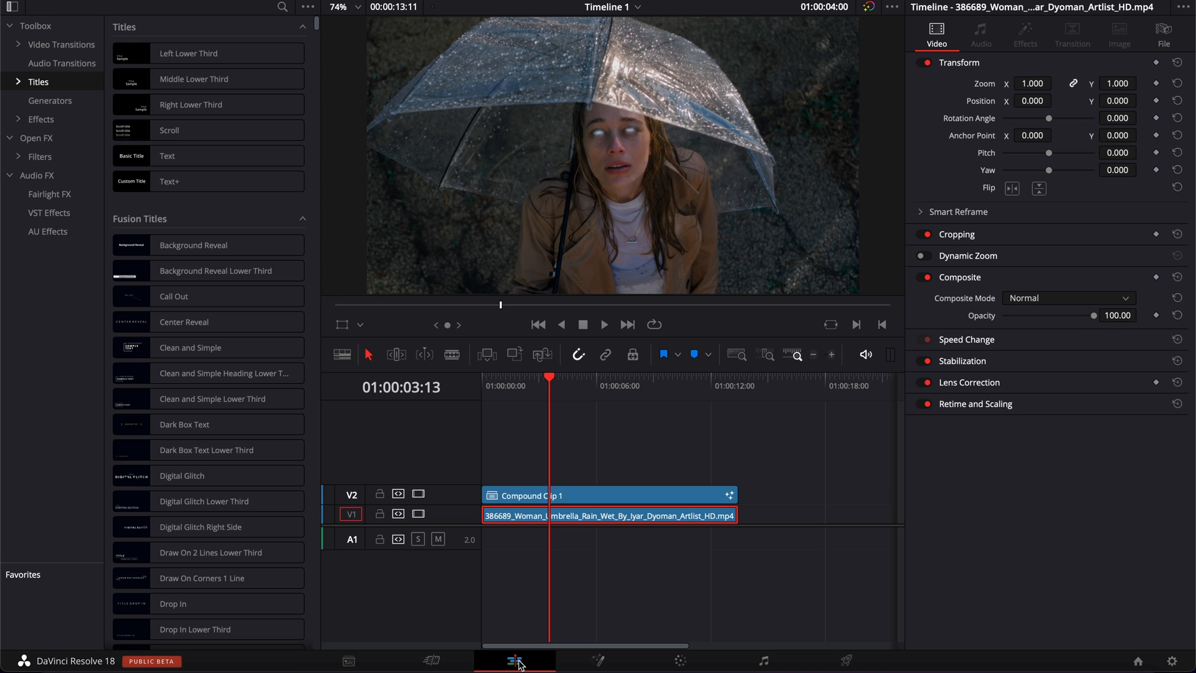